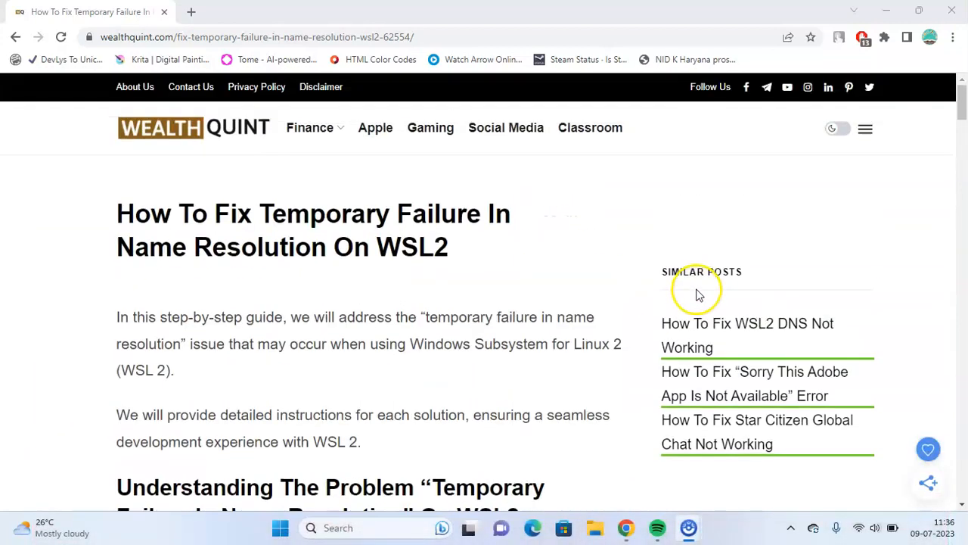
Step: Scroll past the introduction and 'Understanding The Problem' to the 'Actual behavior' ping error screenshot
scroll("down", 3)
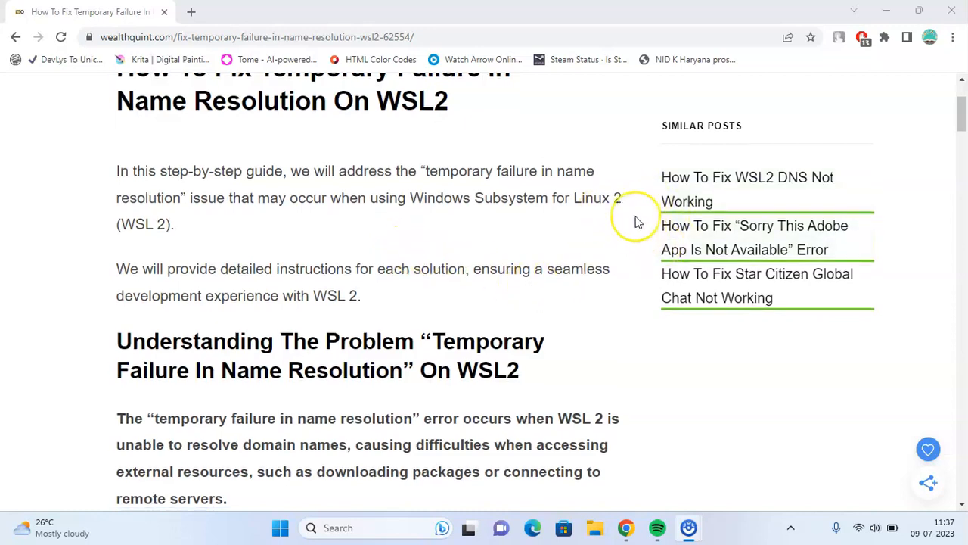
scroll("down", 3)
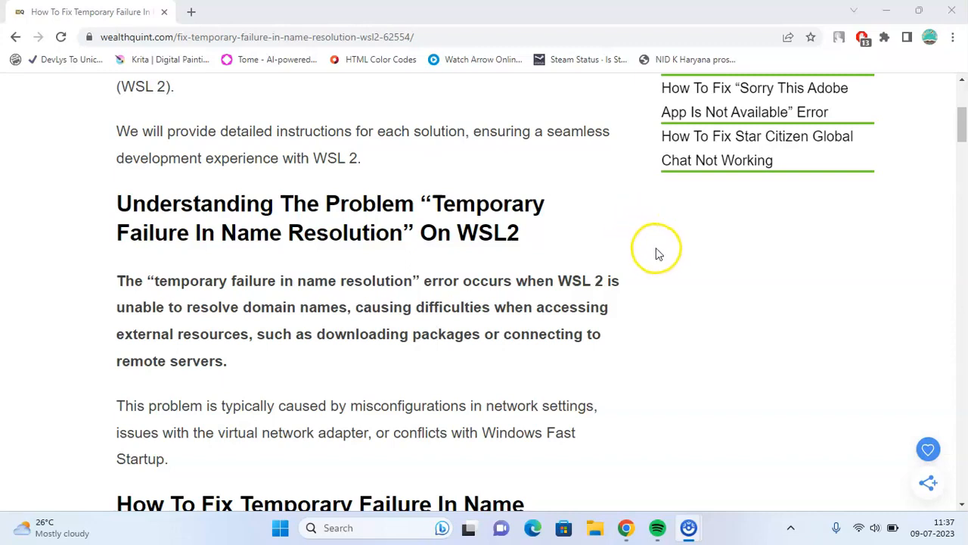
mouse_move(639, 296)
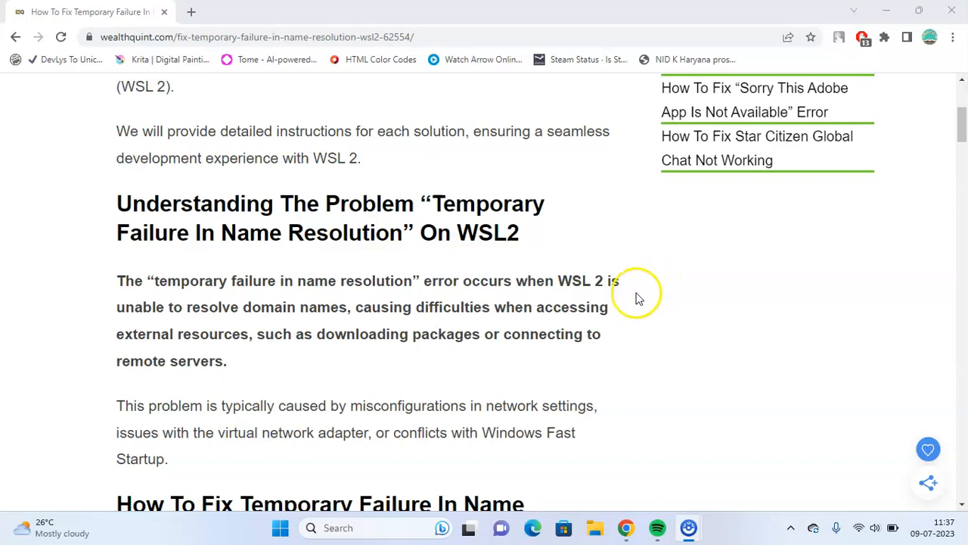
mouse_move(639, 332)
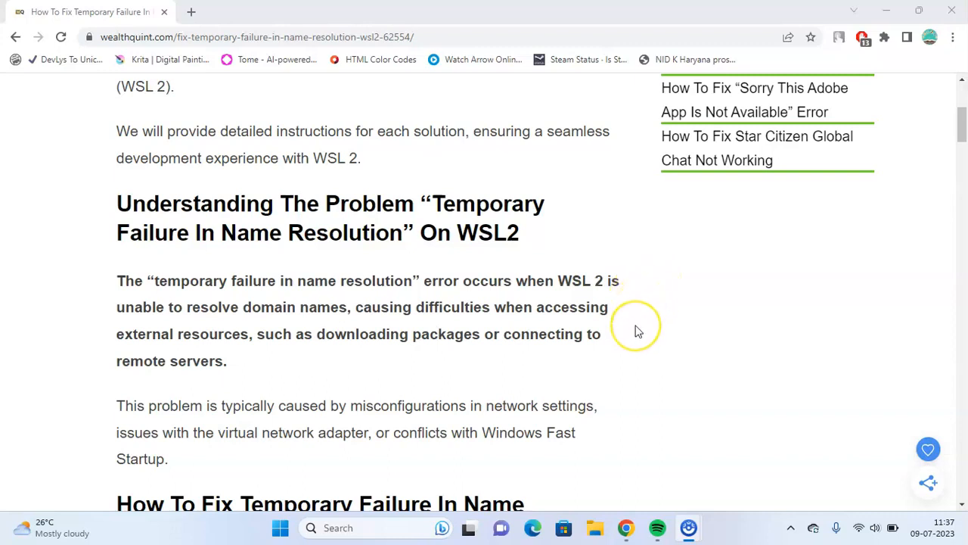
mouse_move(642, 339)
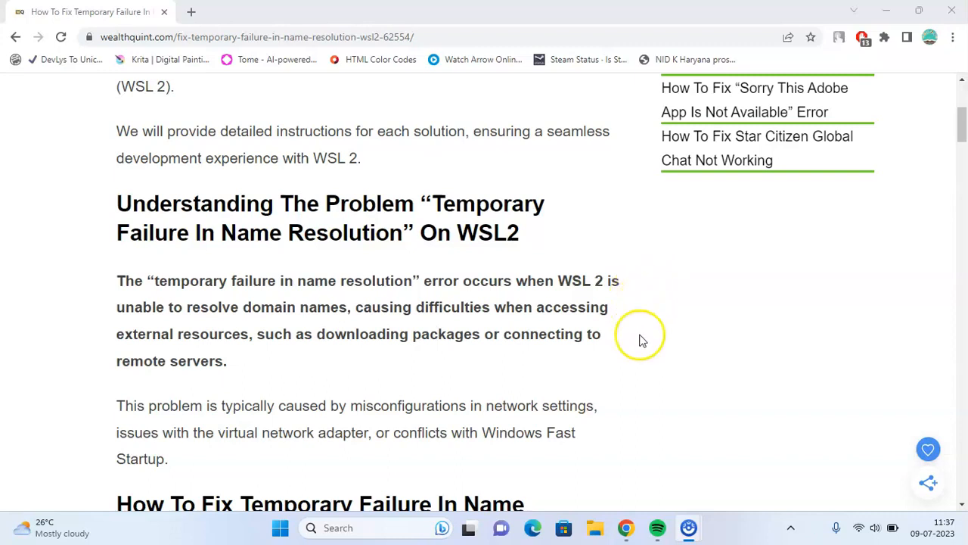
mouse_move(632, 341)
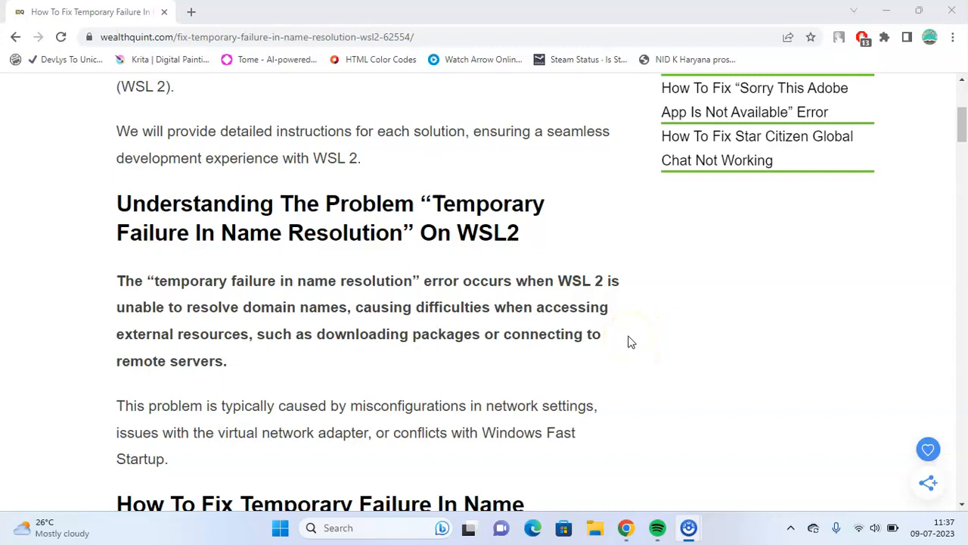
mouse_move(639, 336)
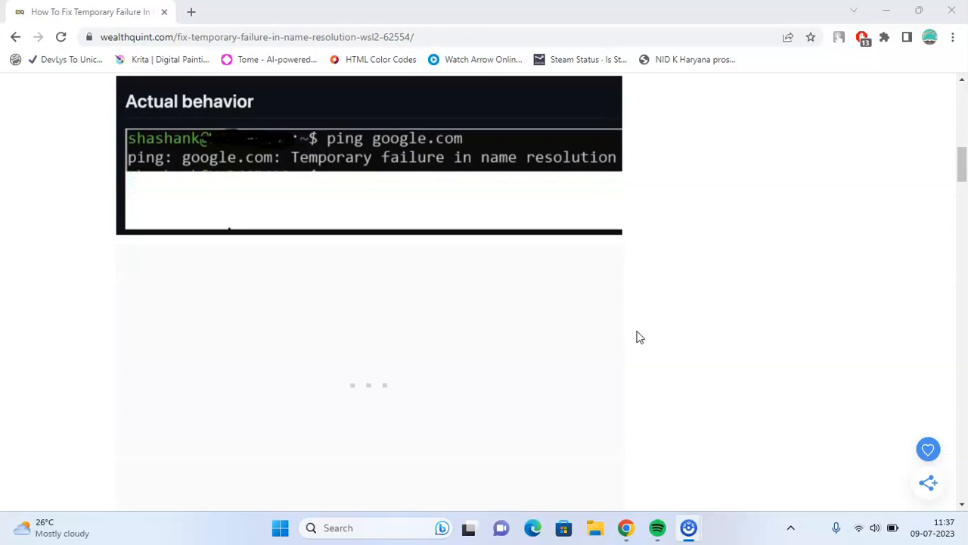
Step: Read Solution 1's networking restart and ping commands down to the Solution 2 heading
scroll("down", 3)
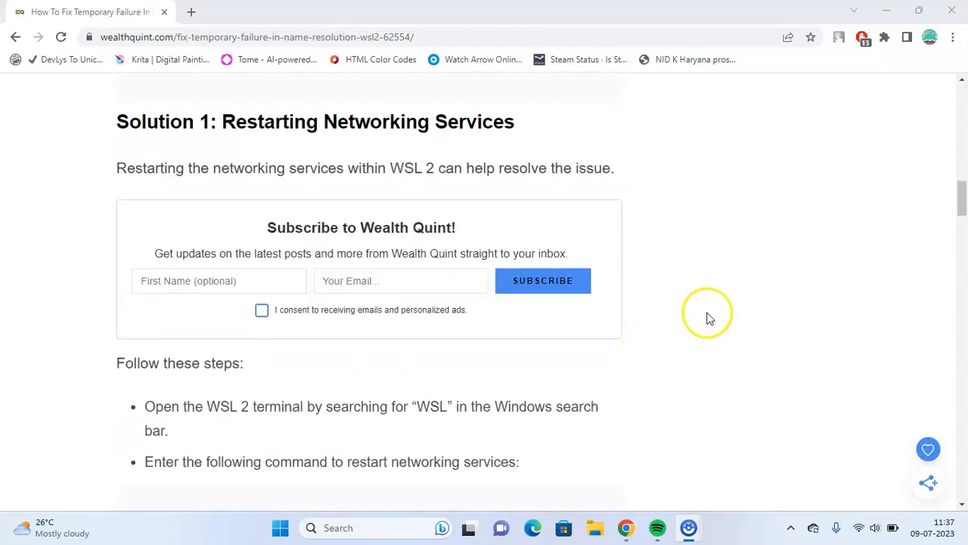
mouse_move(658, 253)
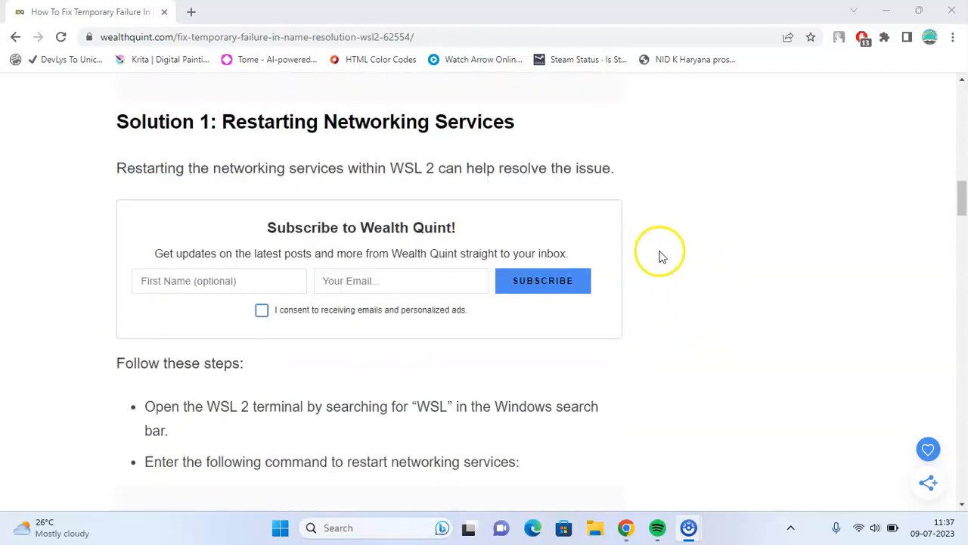
scroll("up", 3)
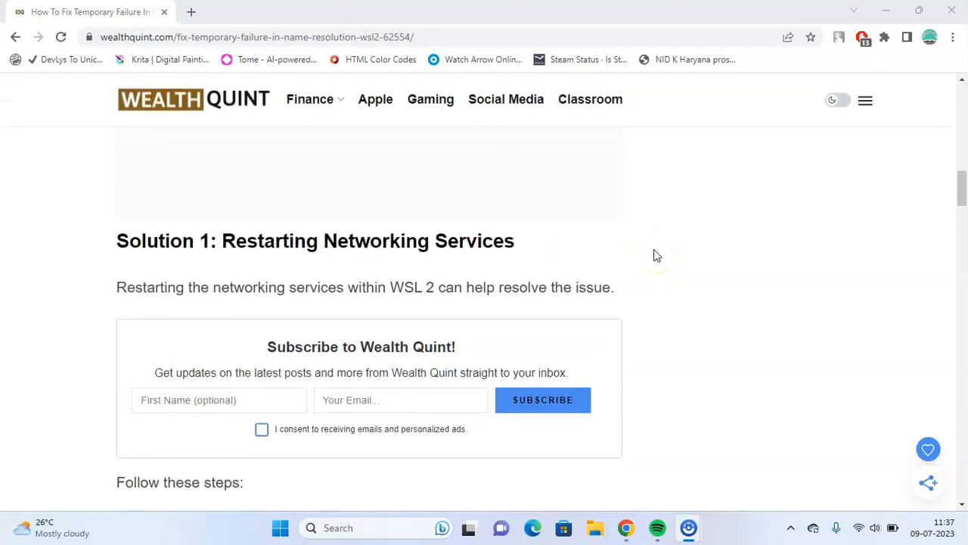
scroll("down", 3)
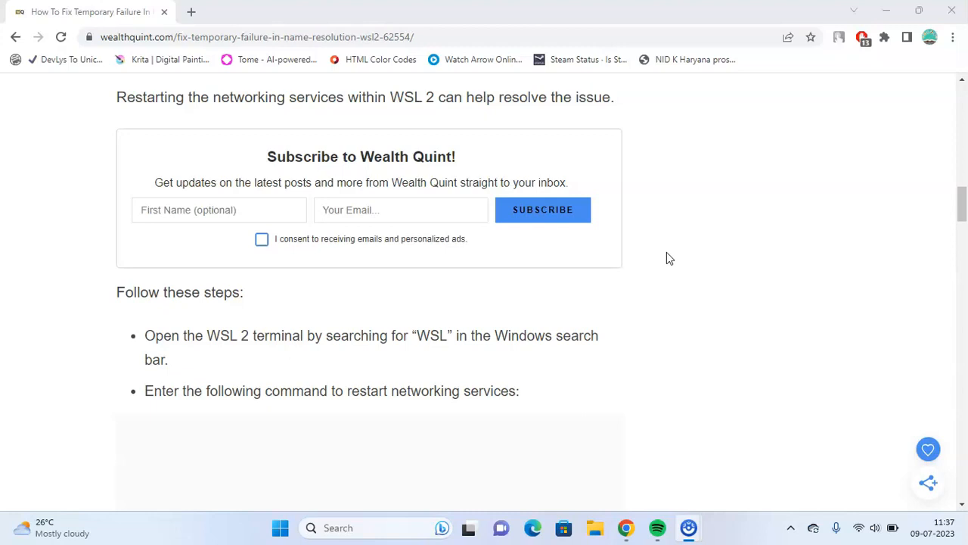
mouse_move(605, 261)
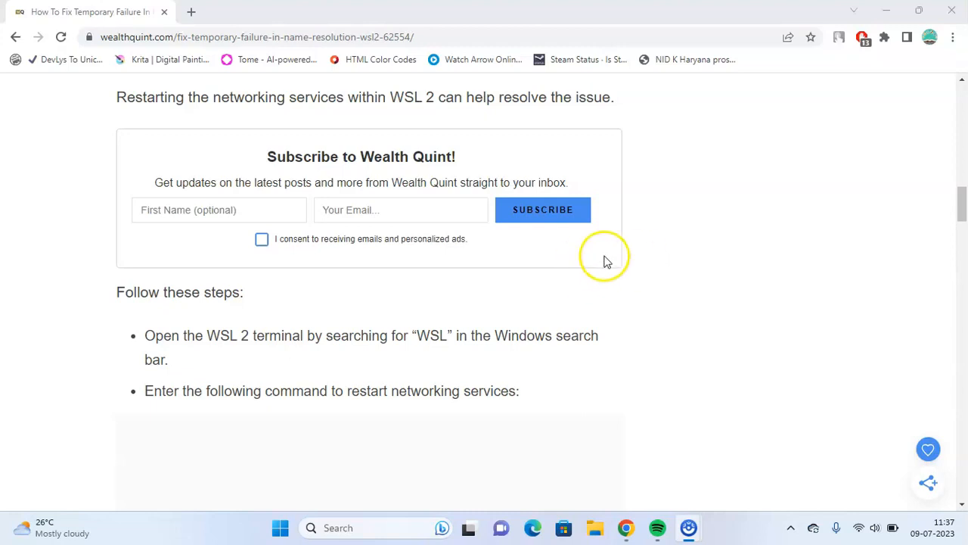
mouse_move(505, 269)
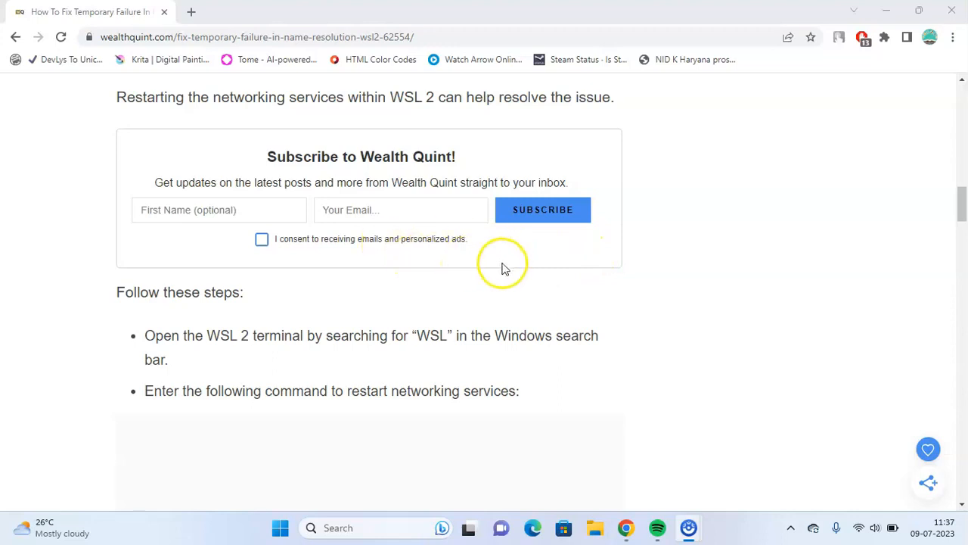
scroll("down", 3)
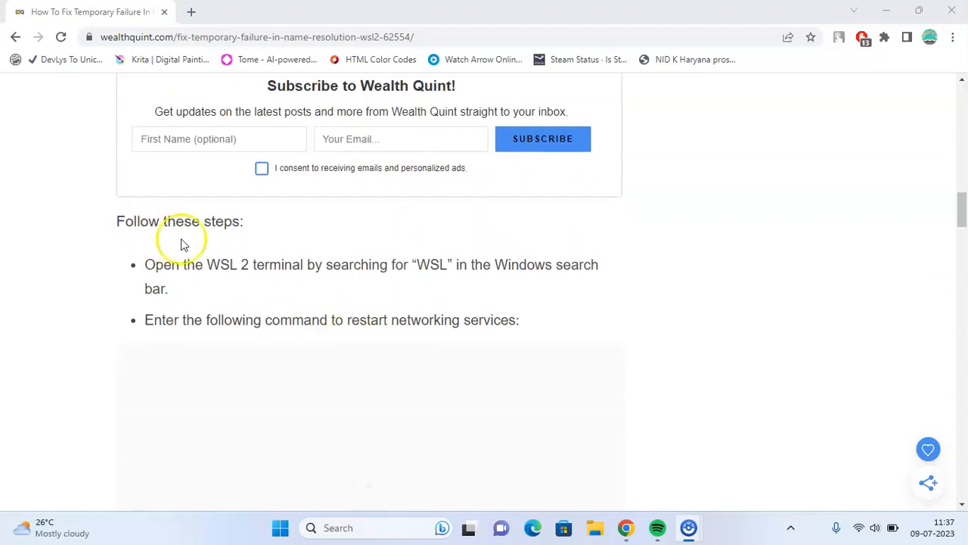
scroll("down", 3)
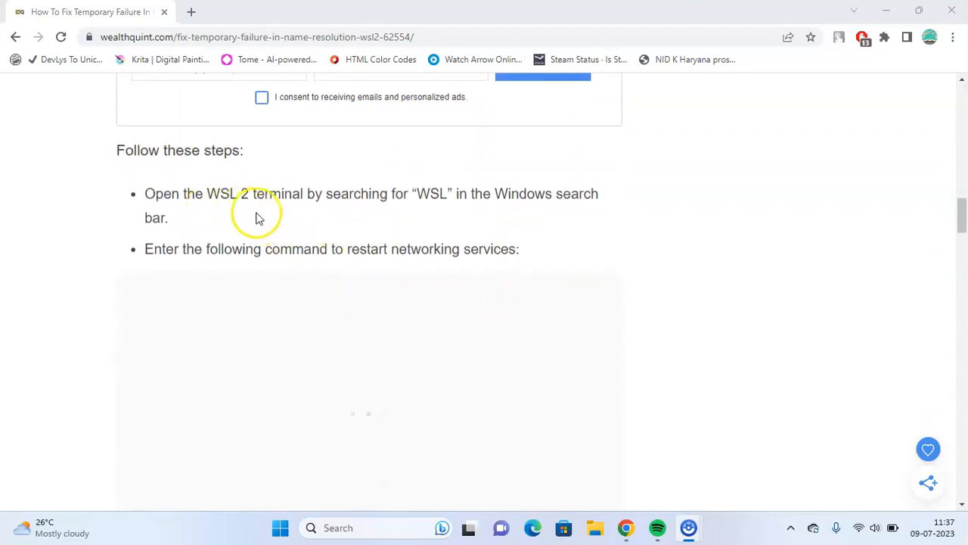
mouse_move(364, 229)
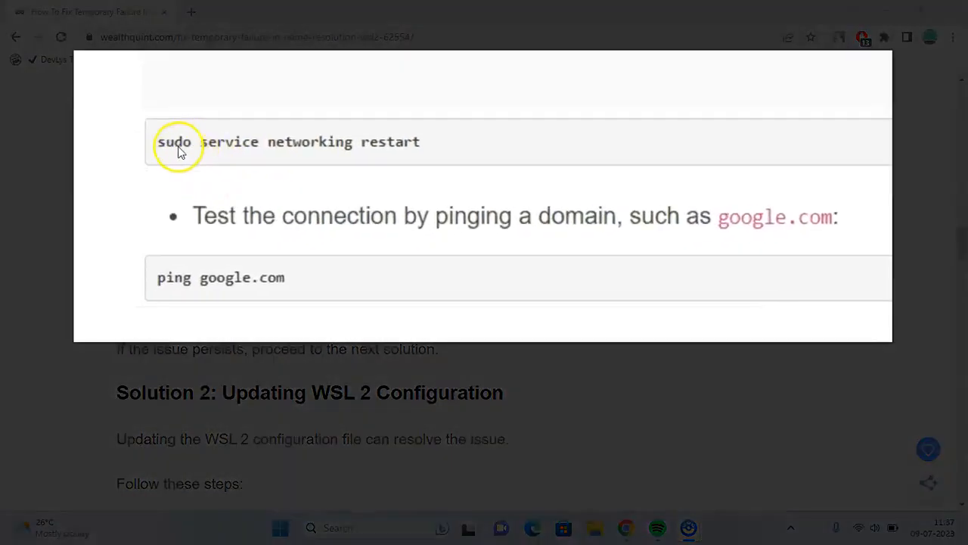
mouse_move(456, 138)
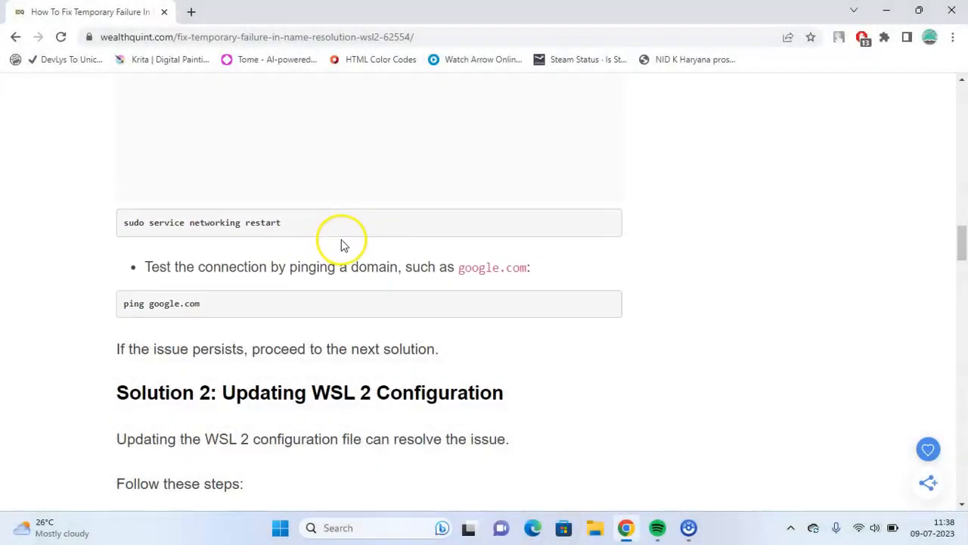
mouse_move(219, 291)
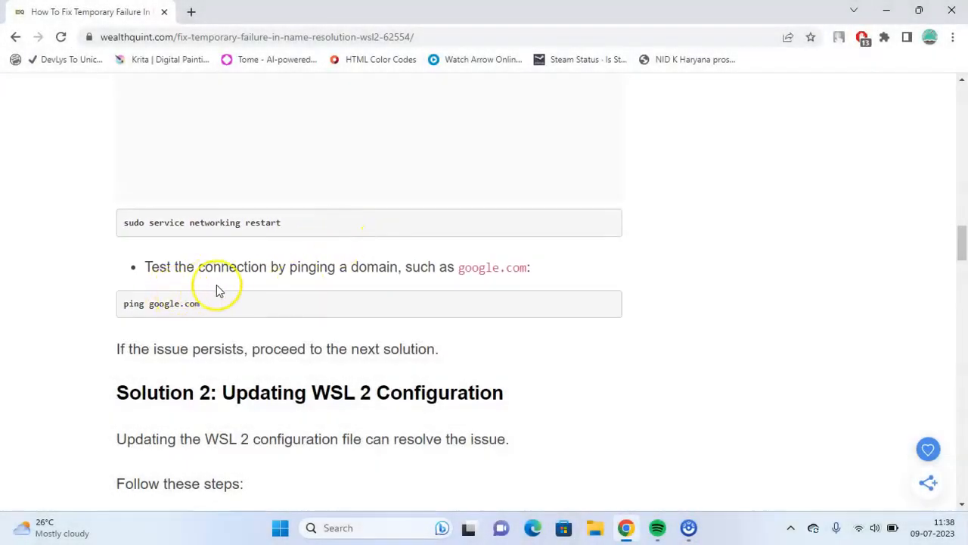
mouse_move(408, 283)
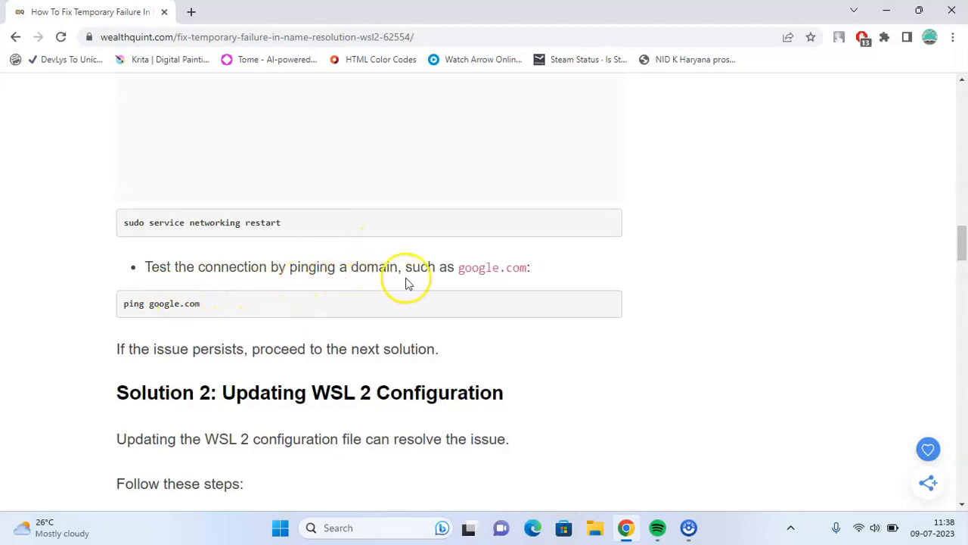
mouse_move(125, 313)
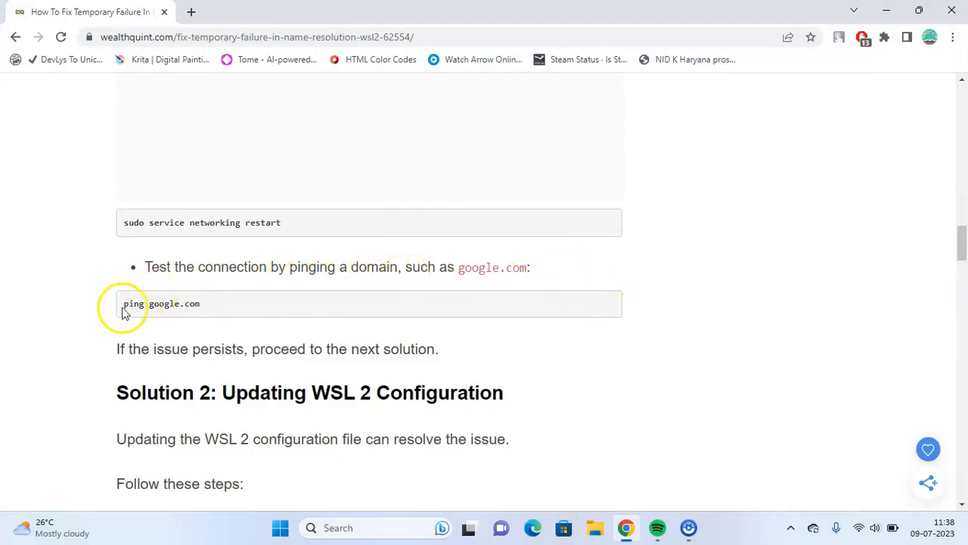
mouse_move(112, 294)
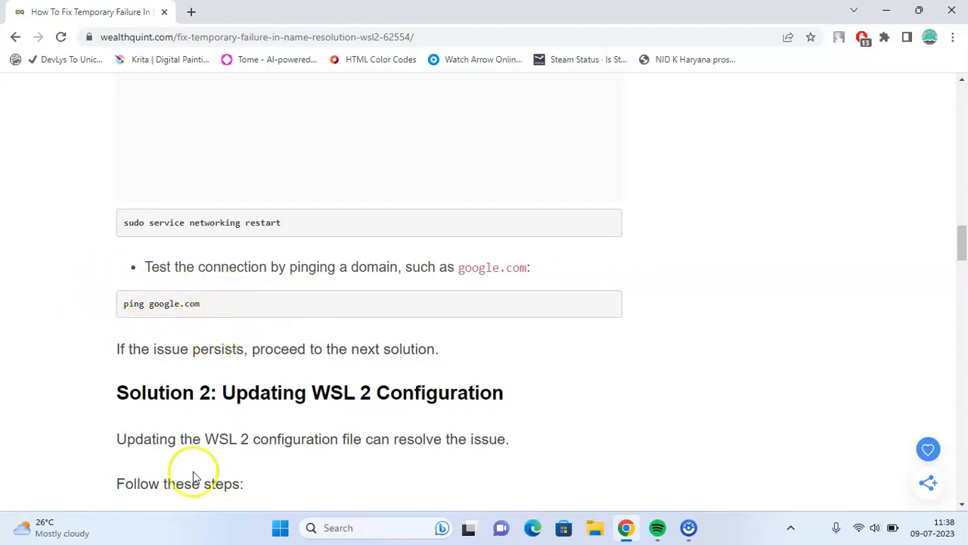
mouse_move(106, 450)
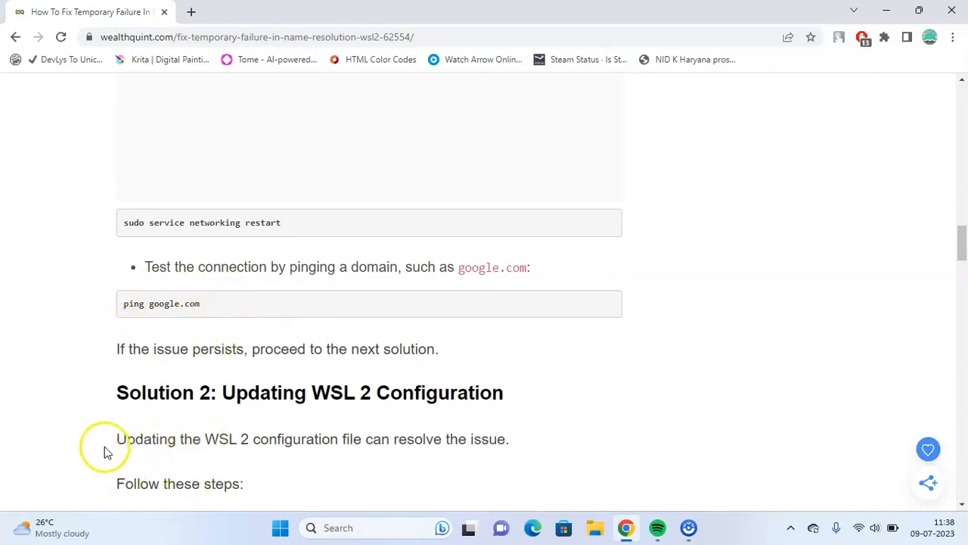
mouse_move(159, 439)
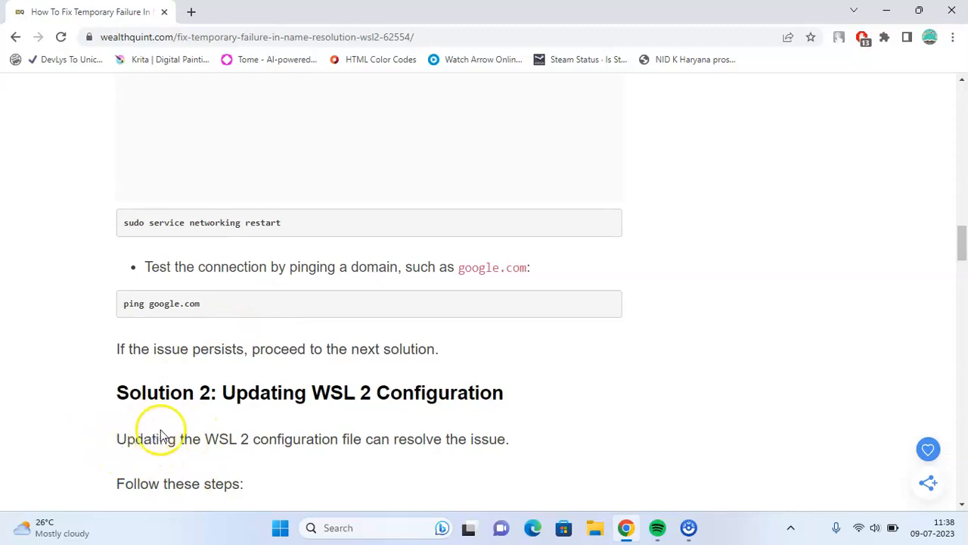
Step: Read Solution 2's opening steps for editing /etc/wsl.conf
scroll("down", 3)
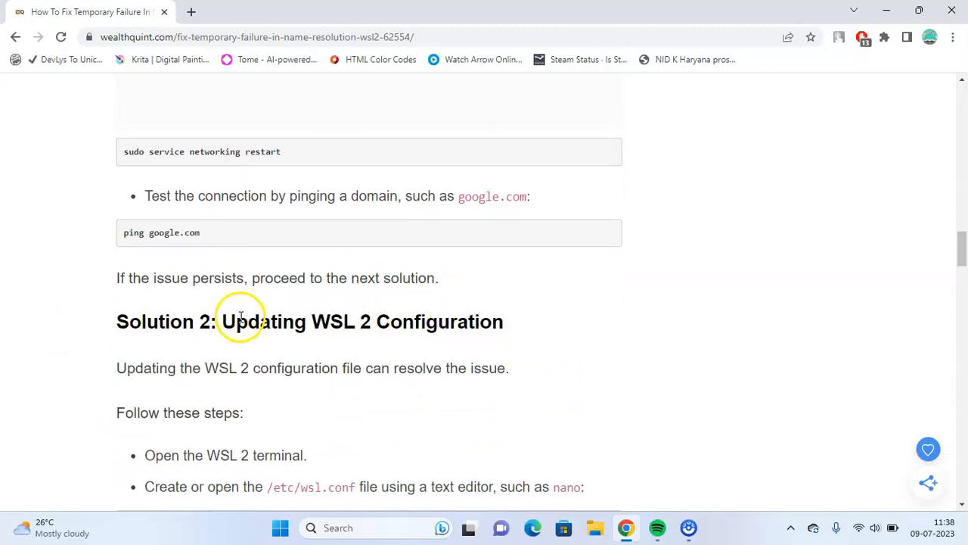
scroll("down", 3)
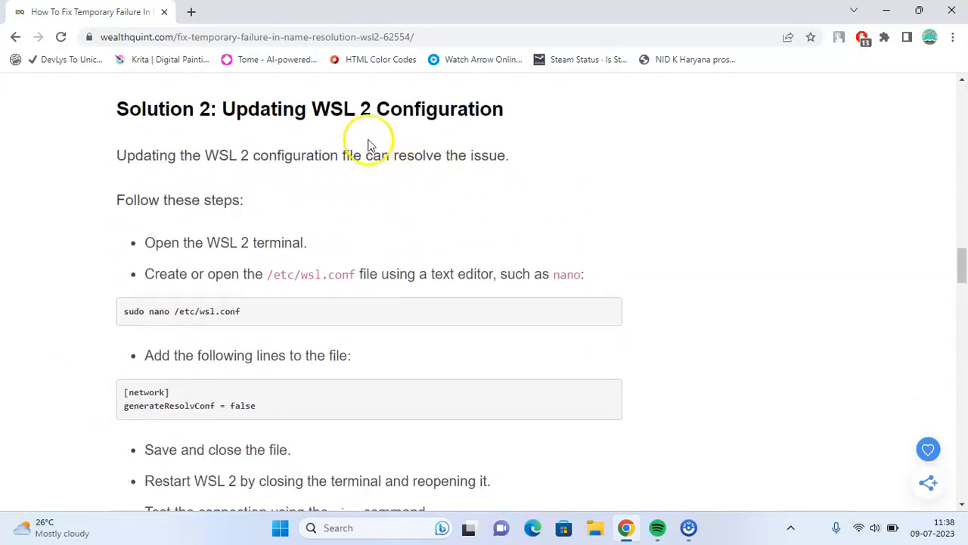
mouse_move(537, 140)
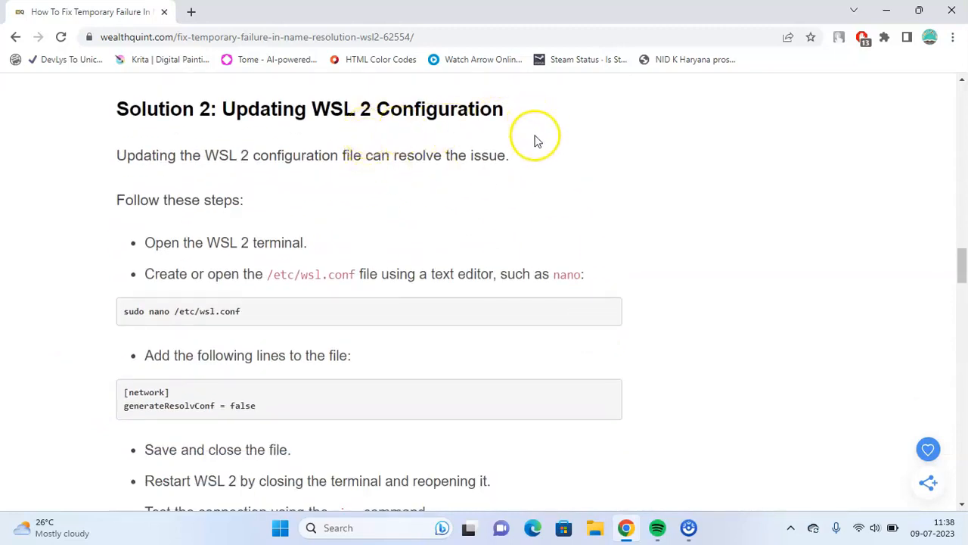
mouse_move(295, 159)
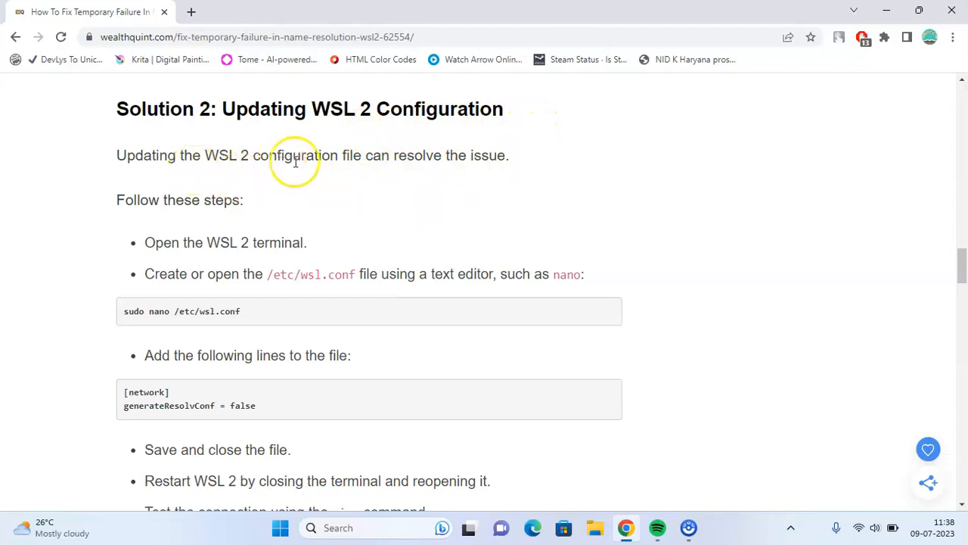
mouse_move(450, 191)
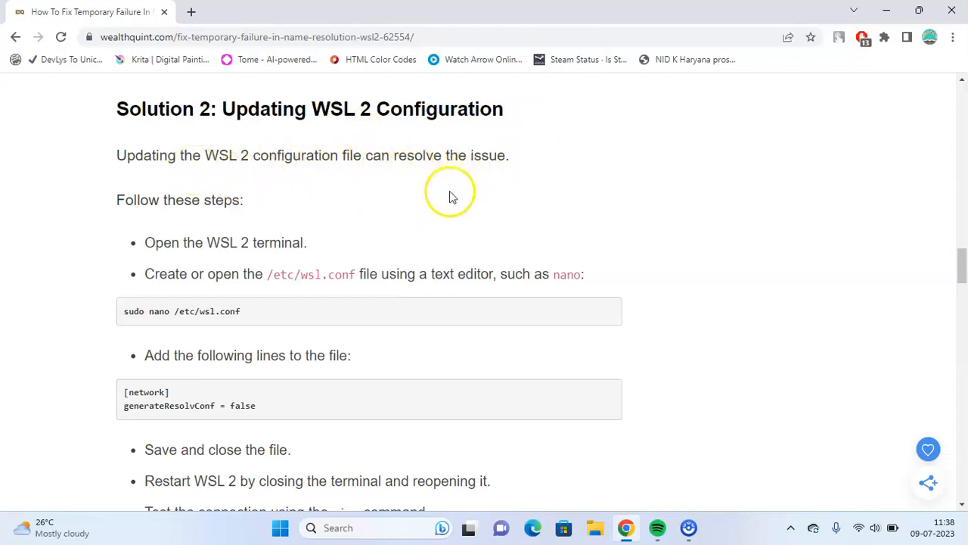
scroll("down", 3)
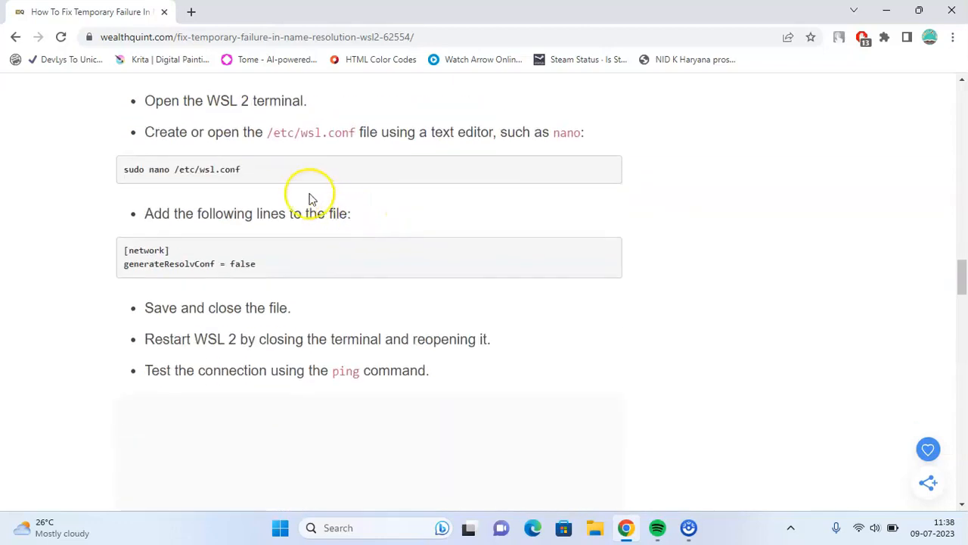
scroll("up", 3)
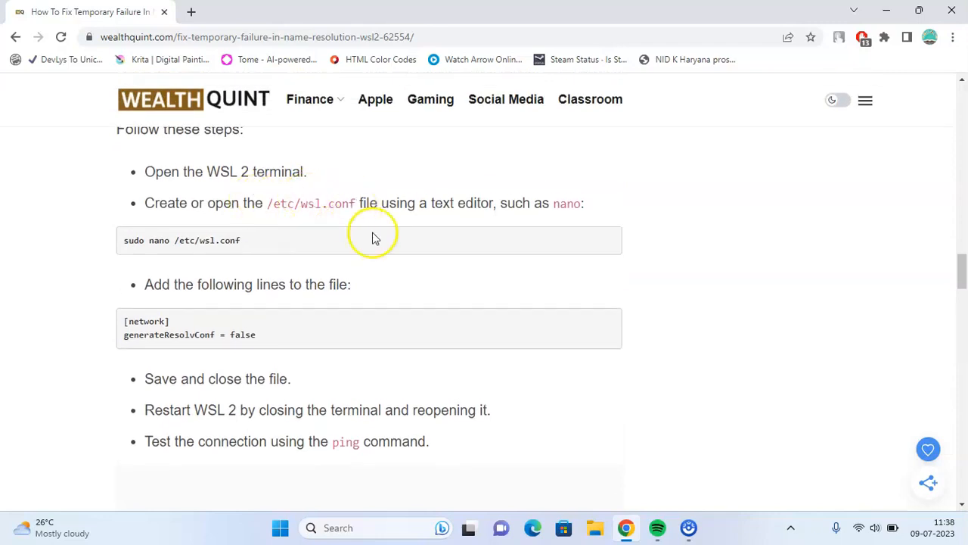
mouse_move(279, 206)
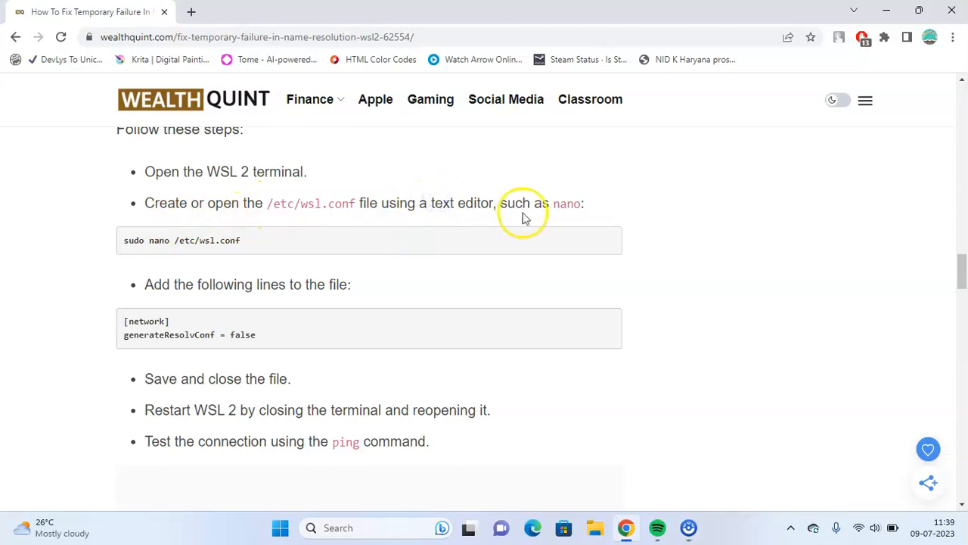
mouse_move(132, 249)
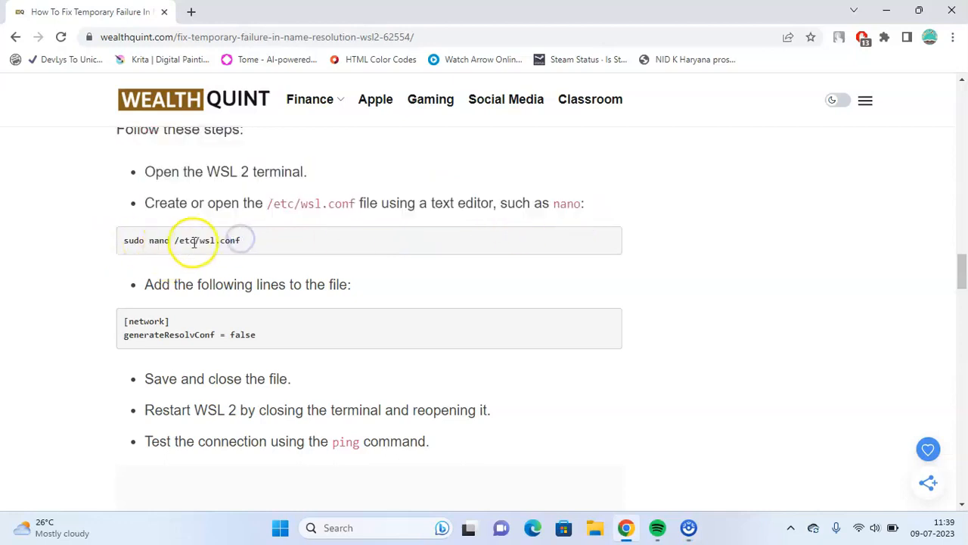
mouse_move(404, 257)
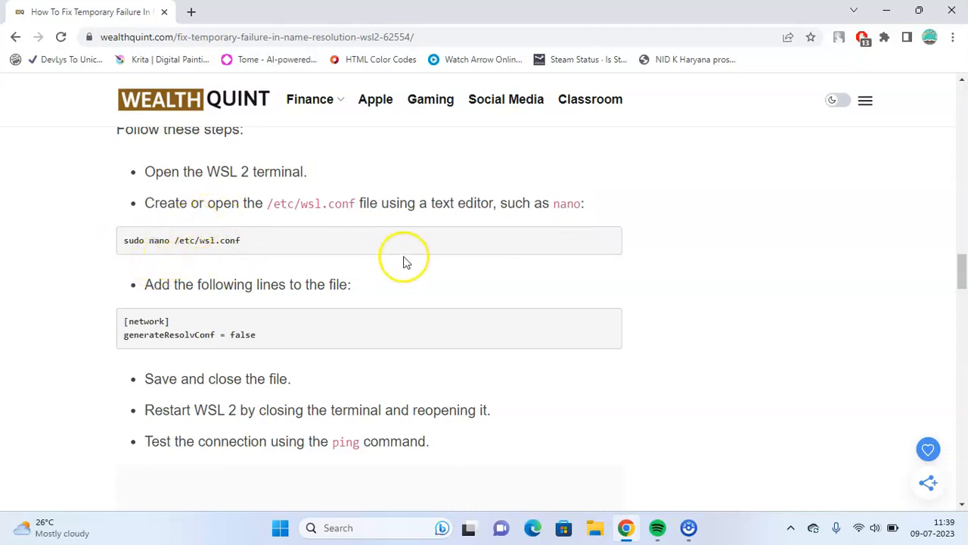
mouse_move(361, 310)
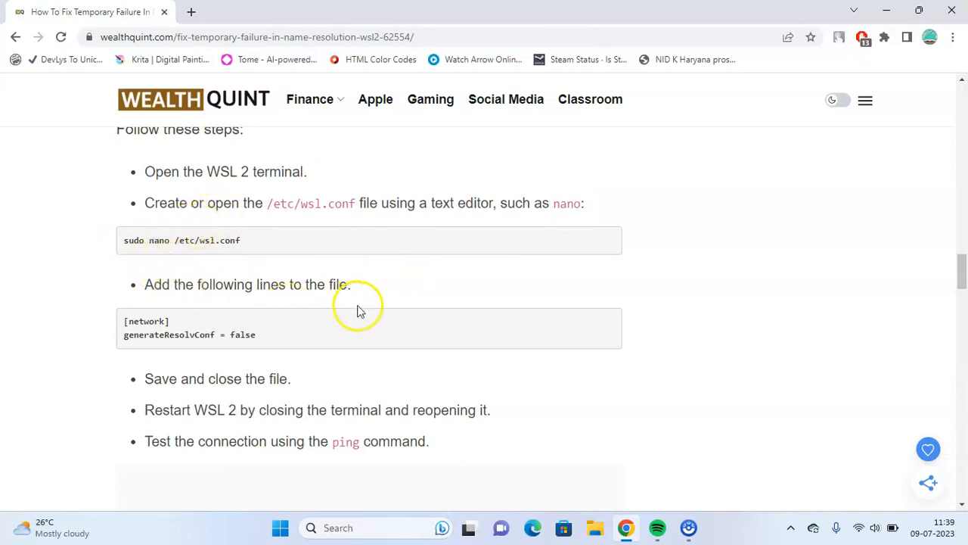
mouse_move(128, 329)
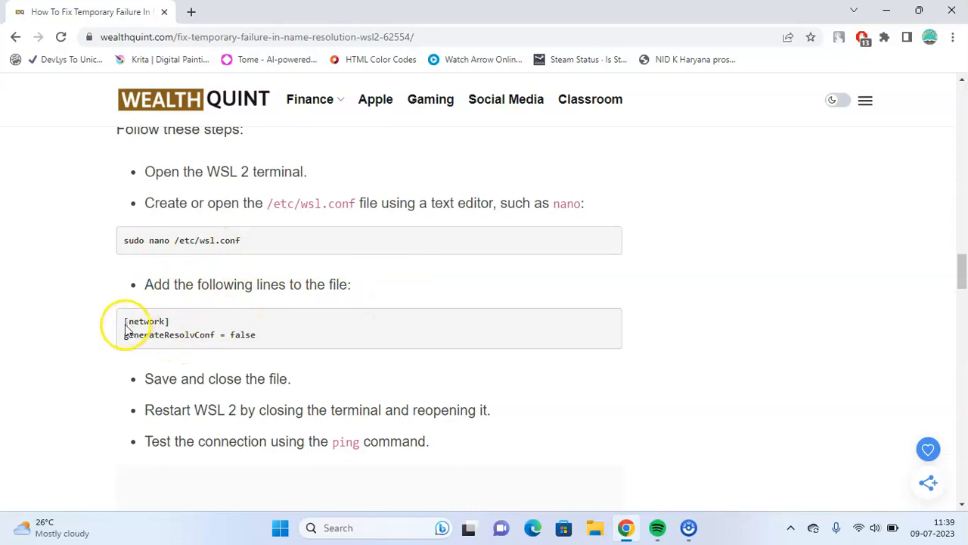
mouse_move(202, 347)
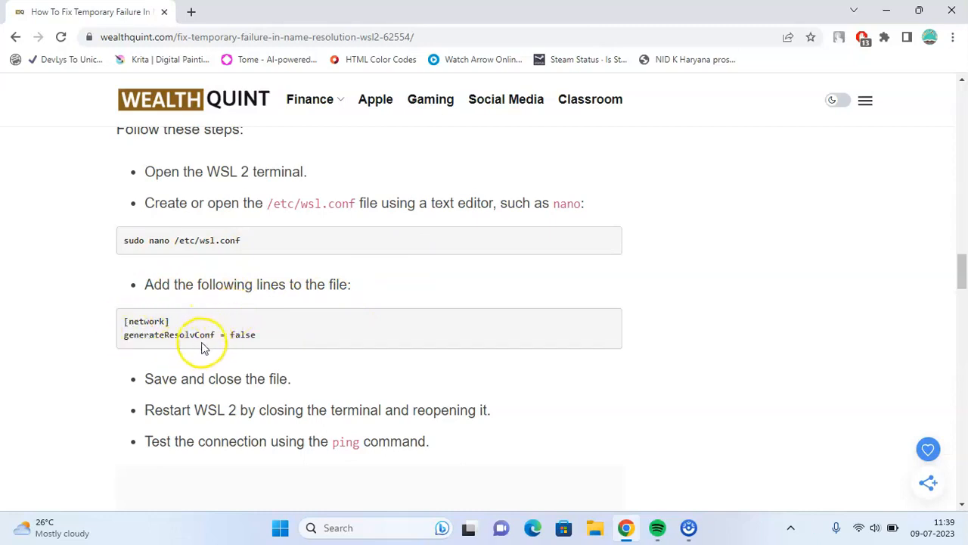
mouse_move(230, 350)
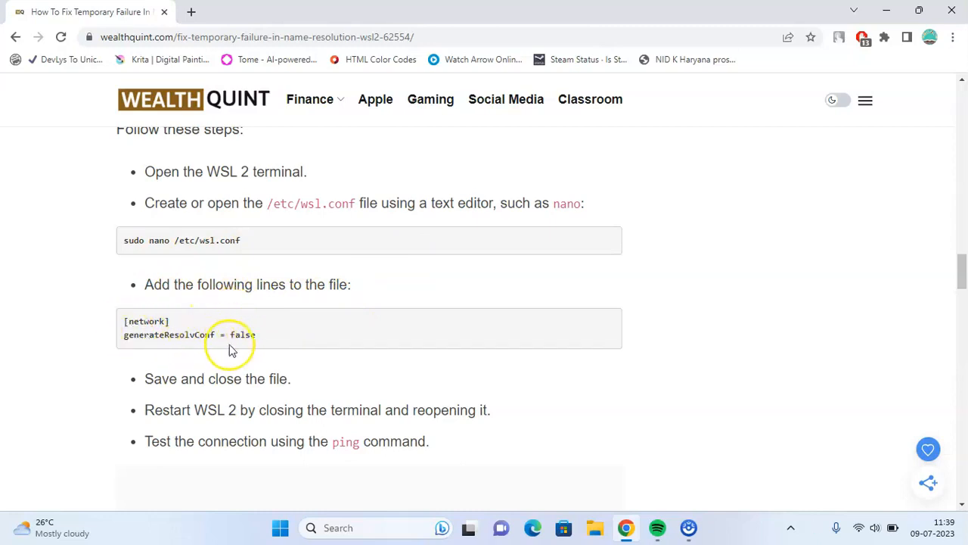
mouse_move(348, 356)
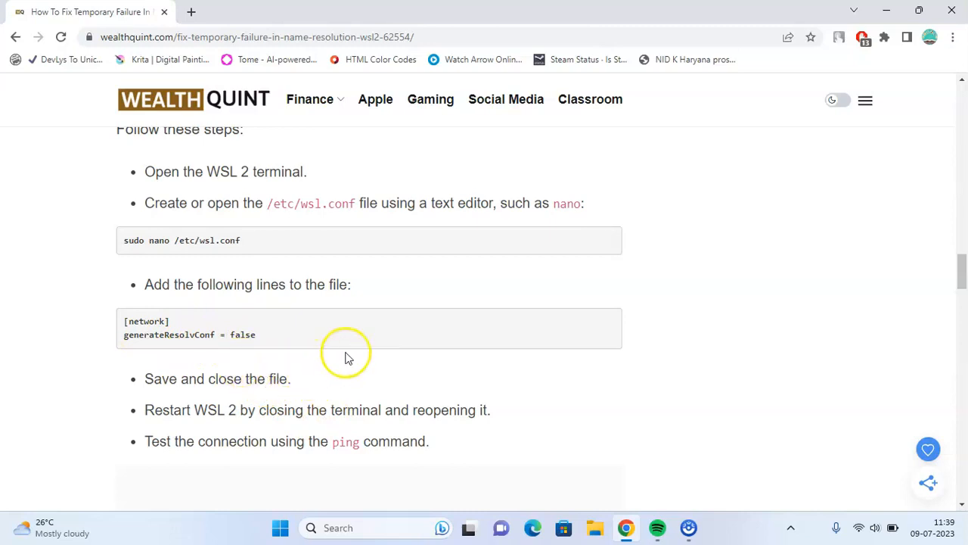
Step: Finish the wsl.conf steps and reach the 'Solution 3: Modifying DNS Settings' heading
scroll("down", 3)
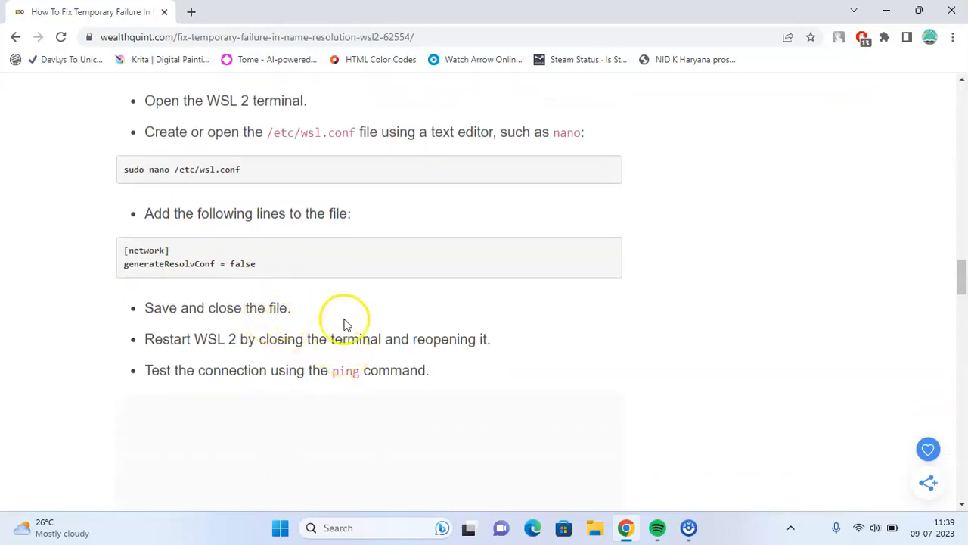
mouse_move(301, 357)
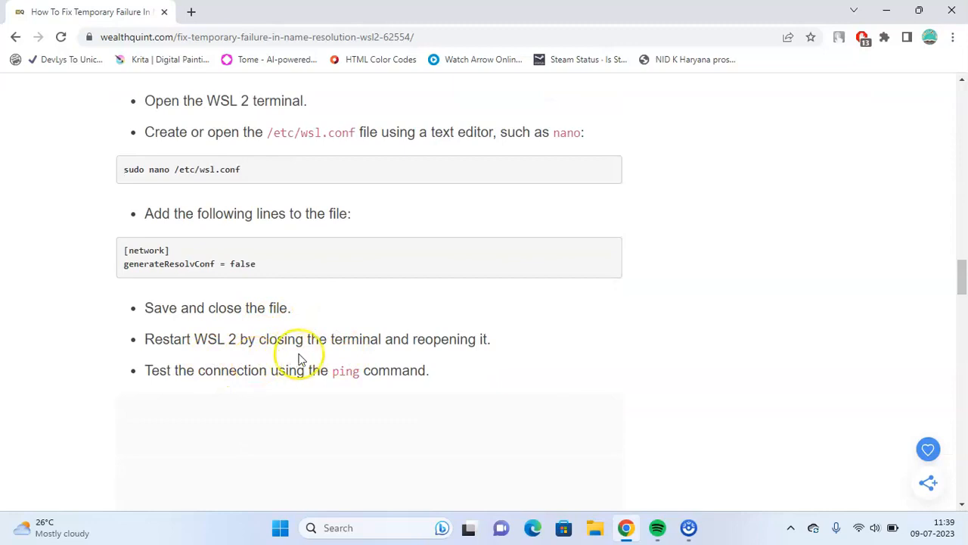
mouse_move(465, 356)
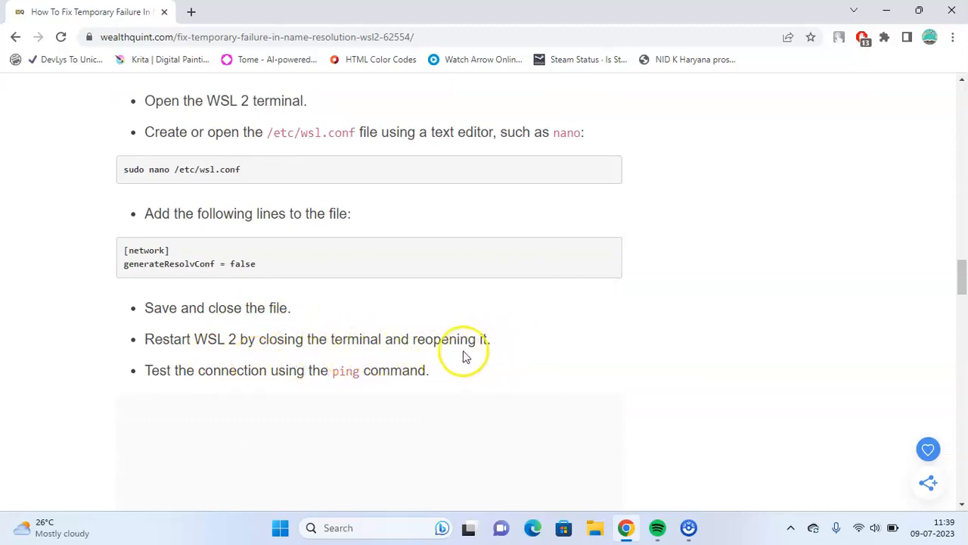
scroll("down", 3)
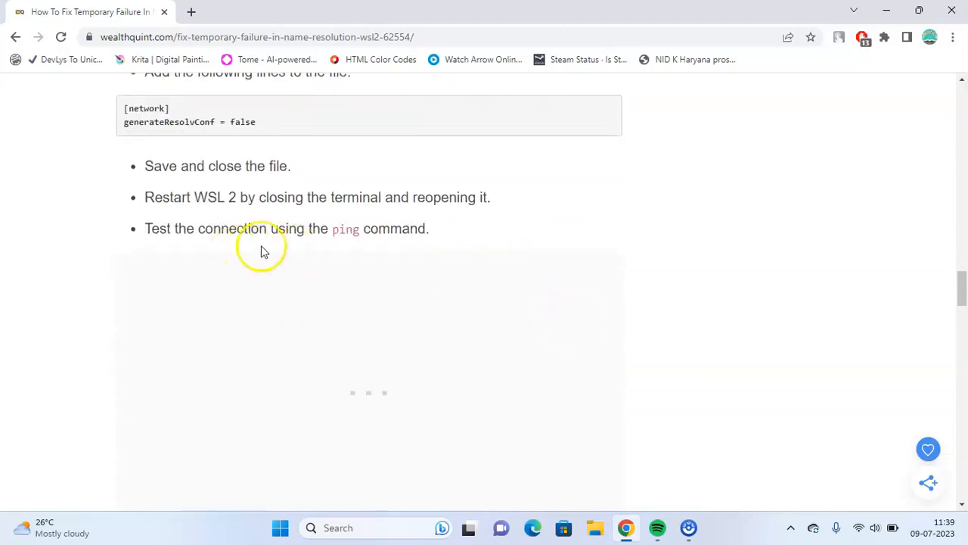
scroll("up", 3)
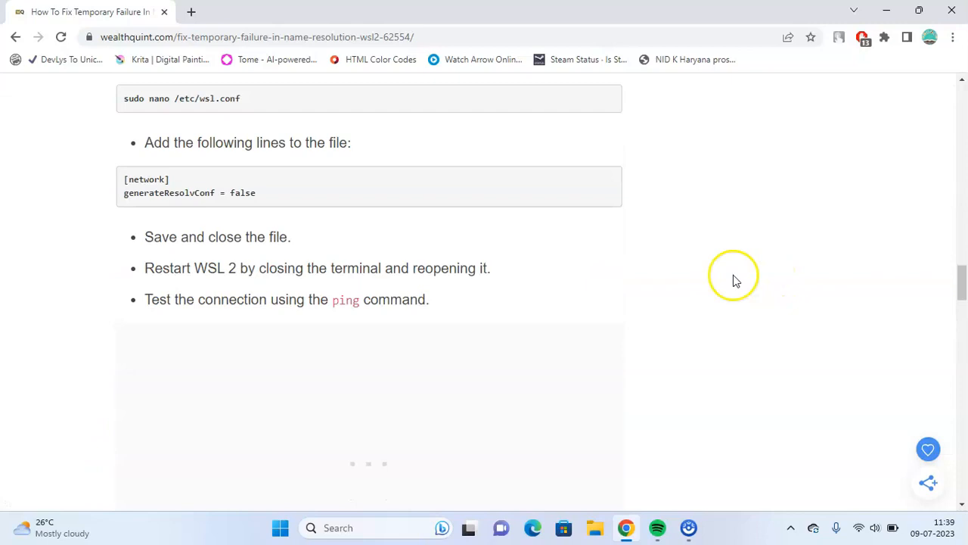
scroll("down", 3)
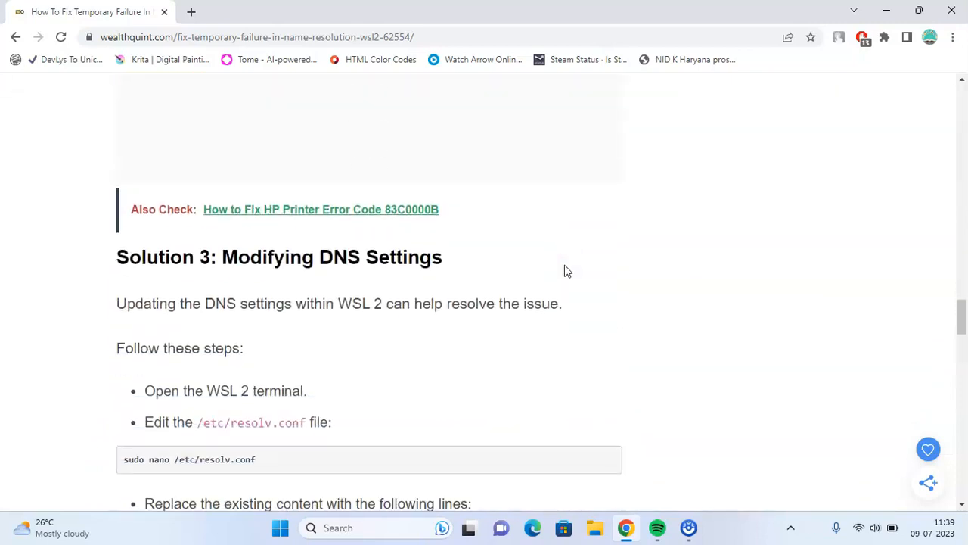
Step: Read Solution 3's resolv.conf Google DNS nameserver lines and ping test, clearing a stray selection
scroll("up", 3)
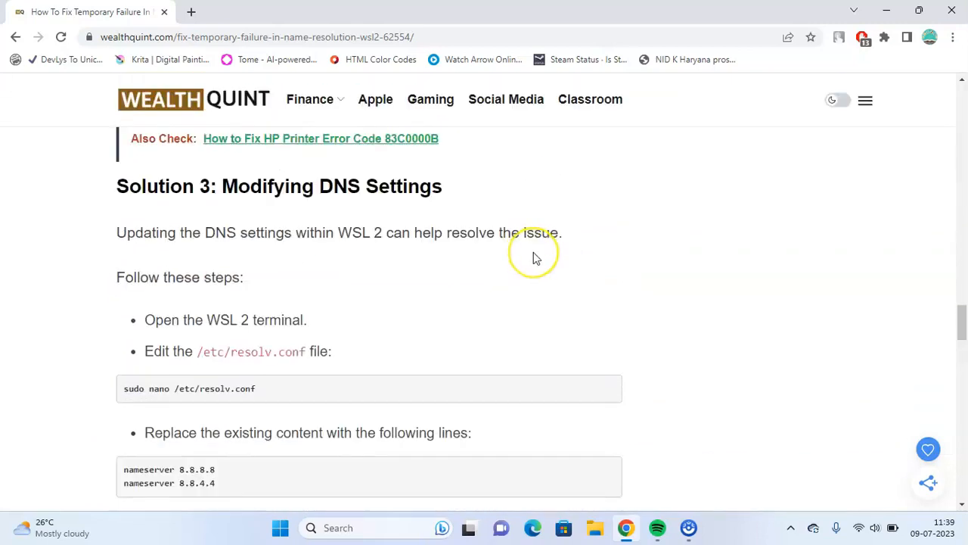
mouse_move(484, 267)
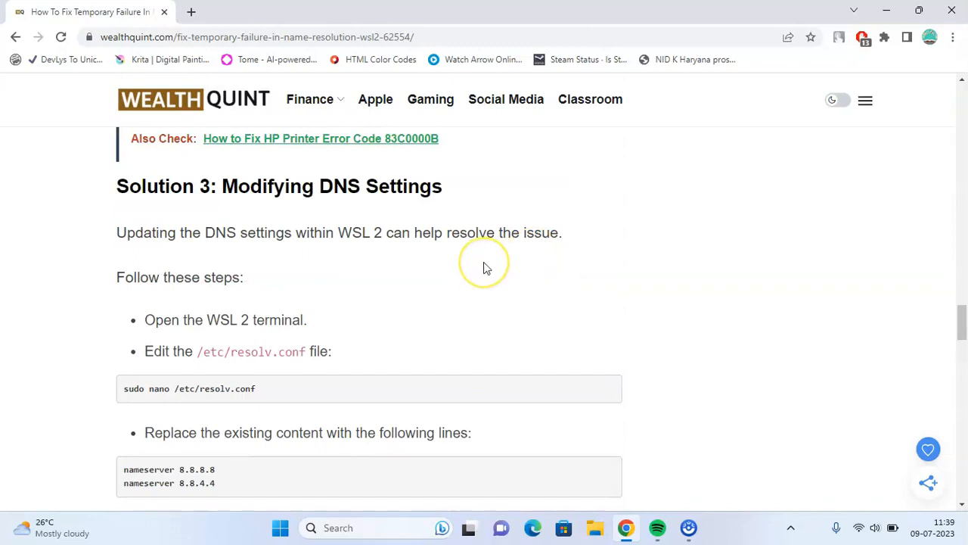
scroll("down", 3)
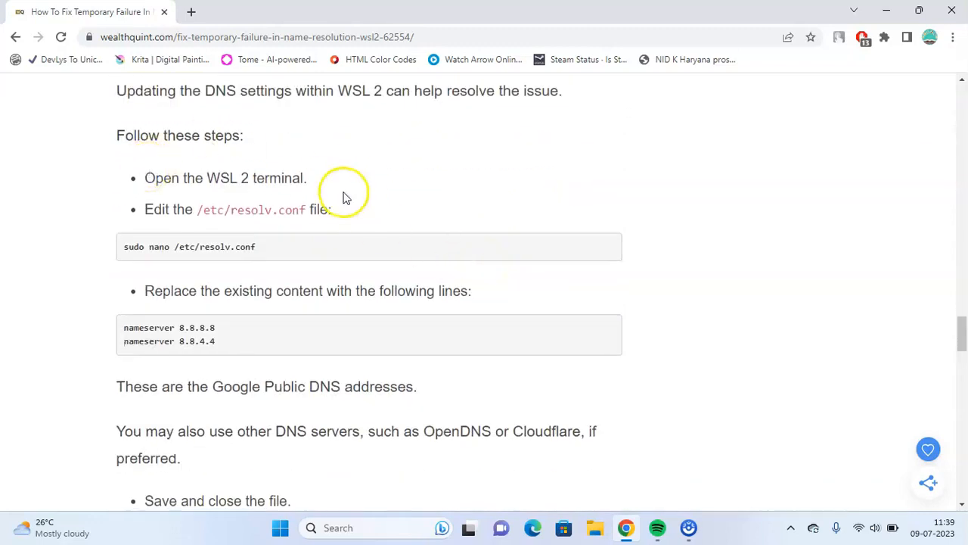
mouse_move(332, 208)
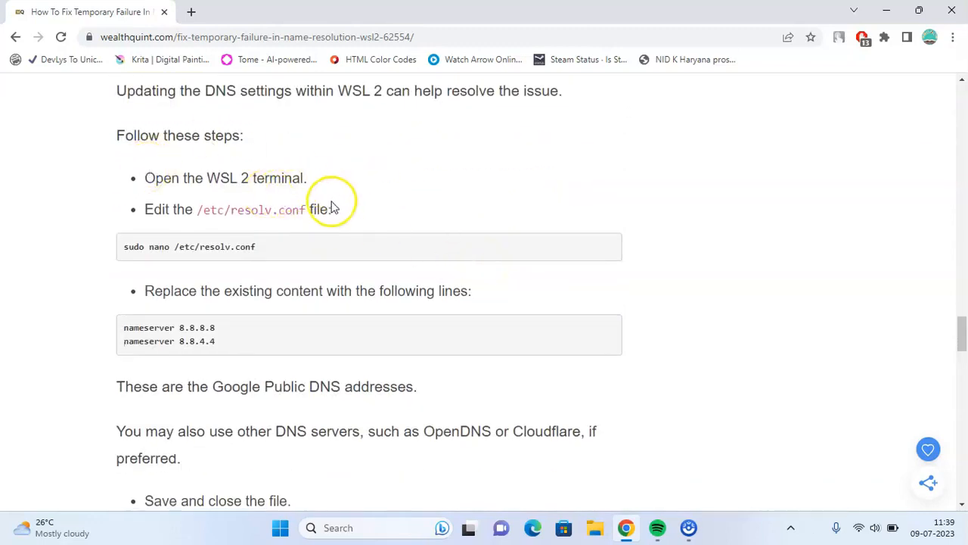
mouse_move(323, 215)
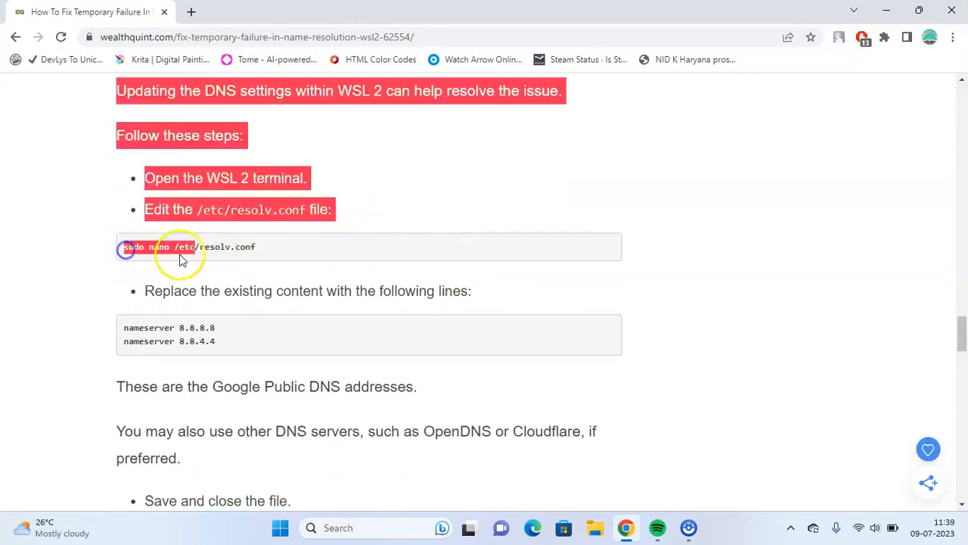
left_click(255, 248)
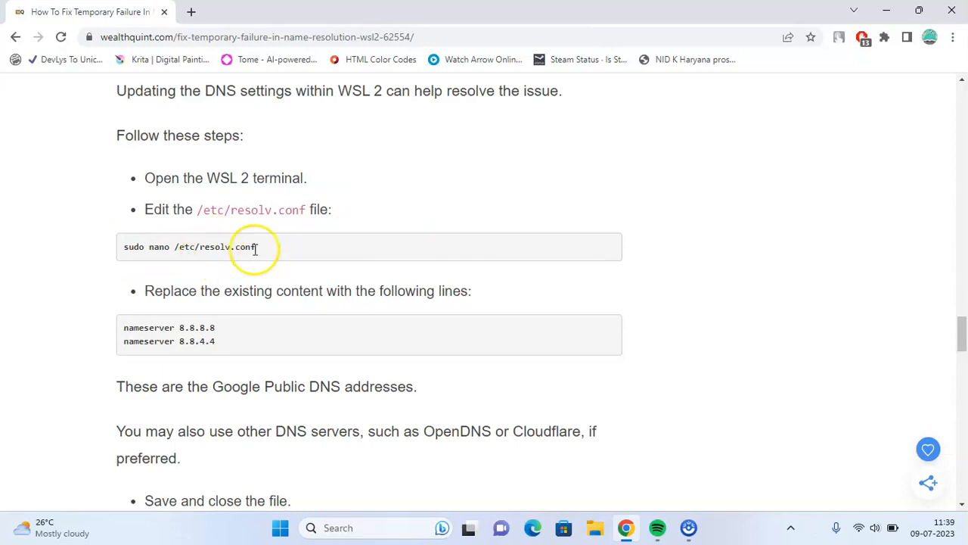
mouse_move(368, 307)
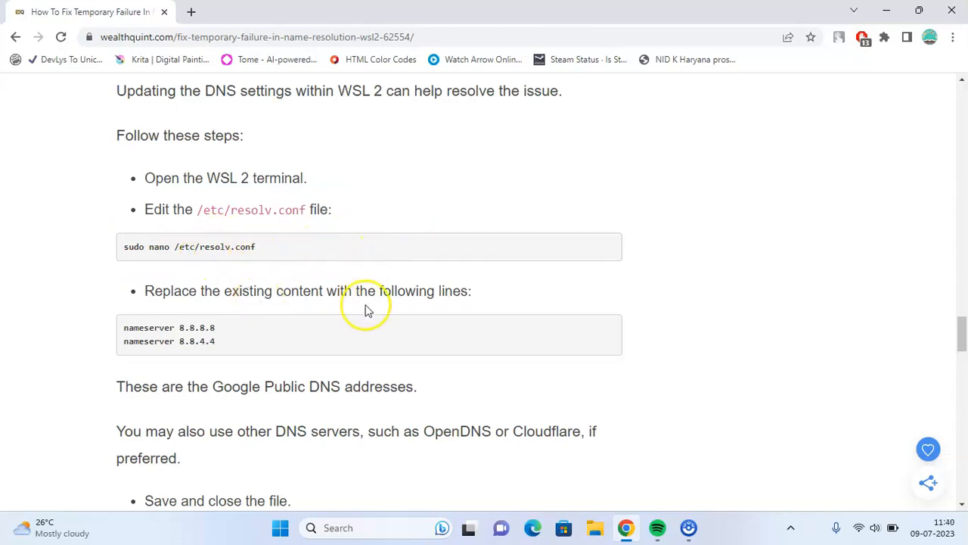
mouse_move(226, 312)
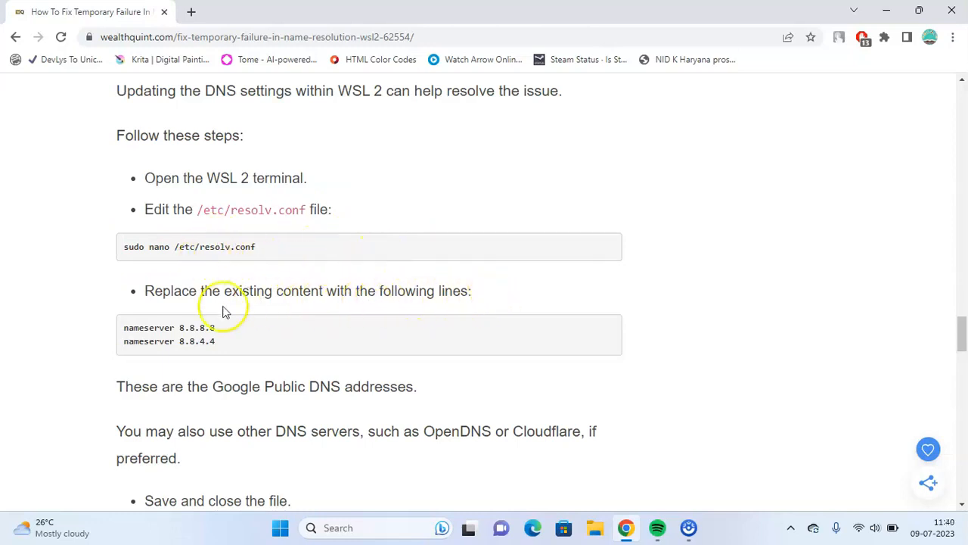
scroll("down", 3)
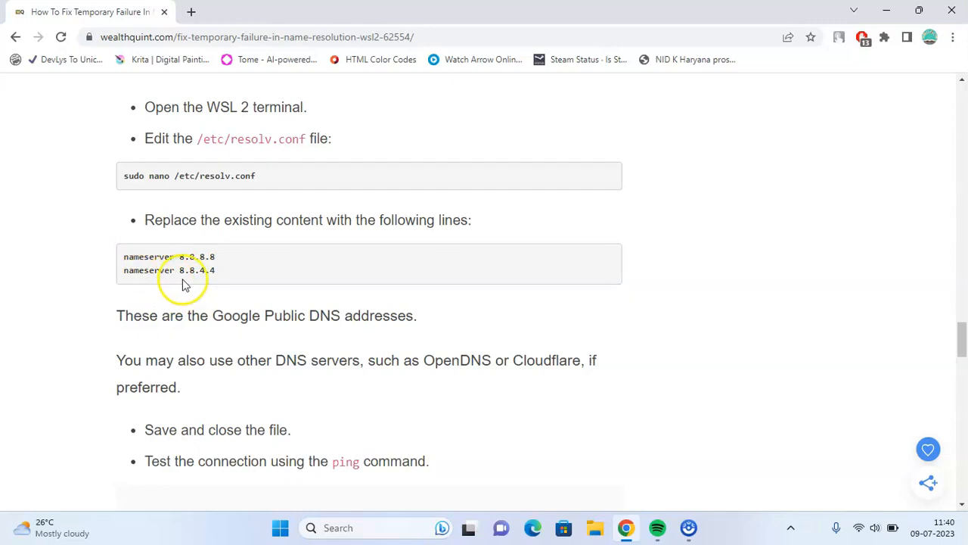
mouse_move(246, 281)
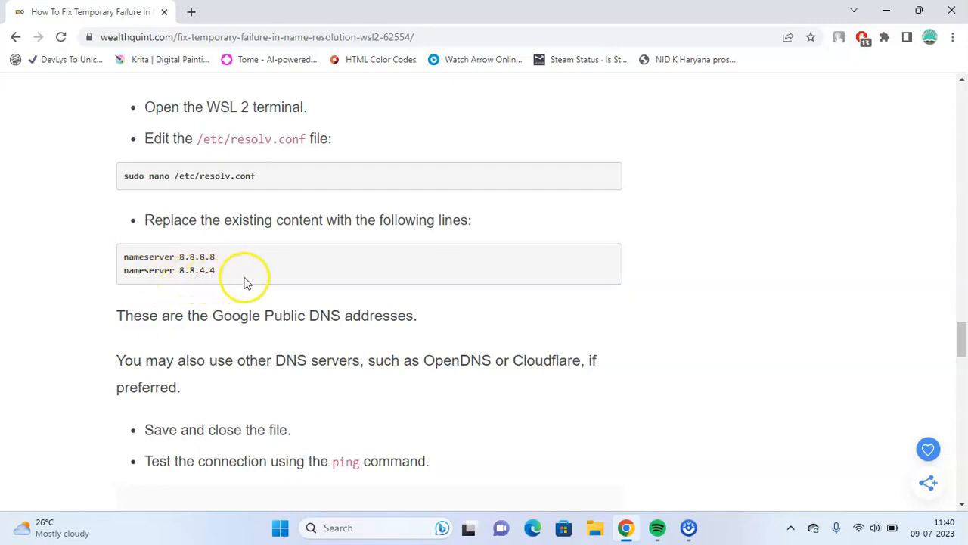
scroll("down", 3)
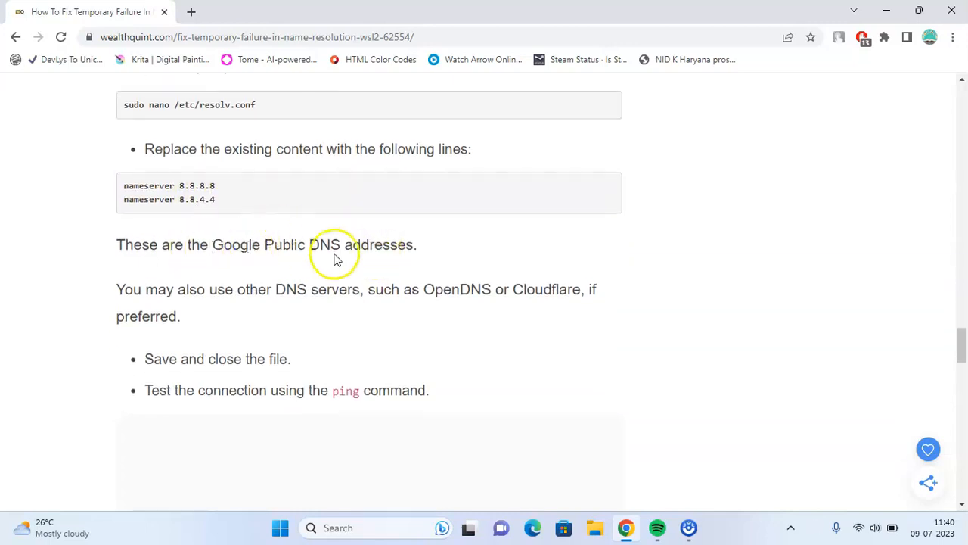
mouse_move(252, 302)
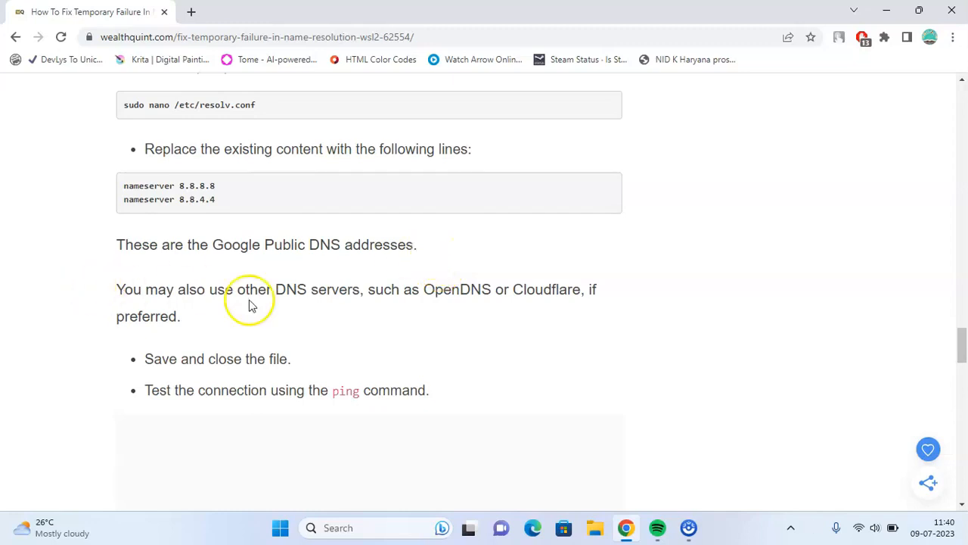
mouse_move(370, 301)
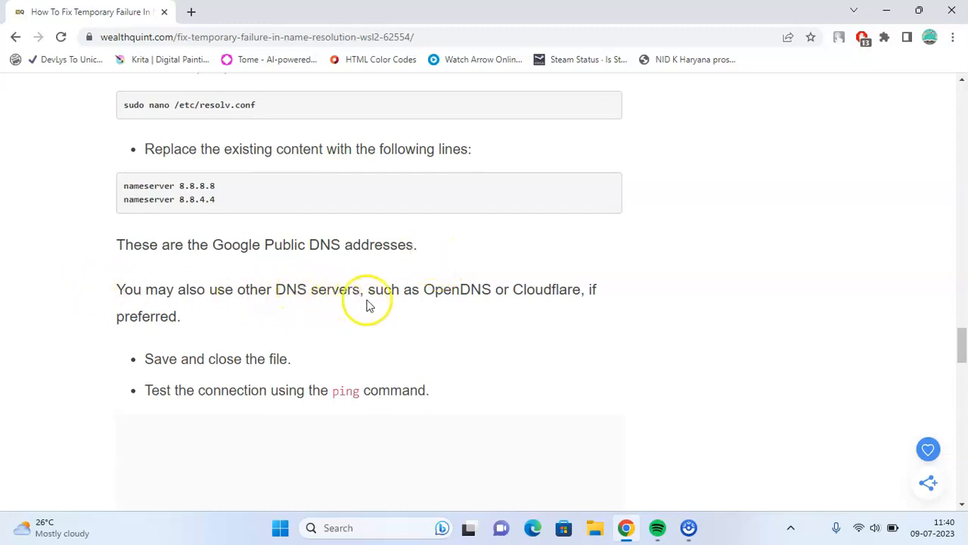
mouse_move(292, 384)
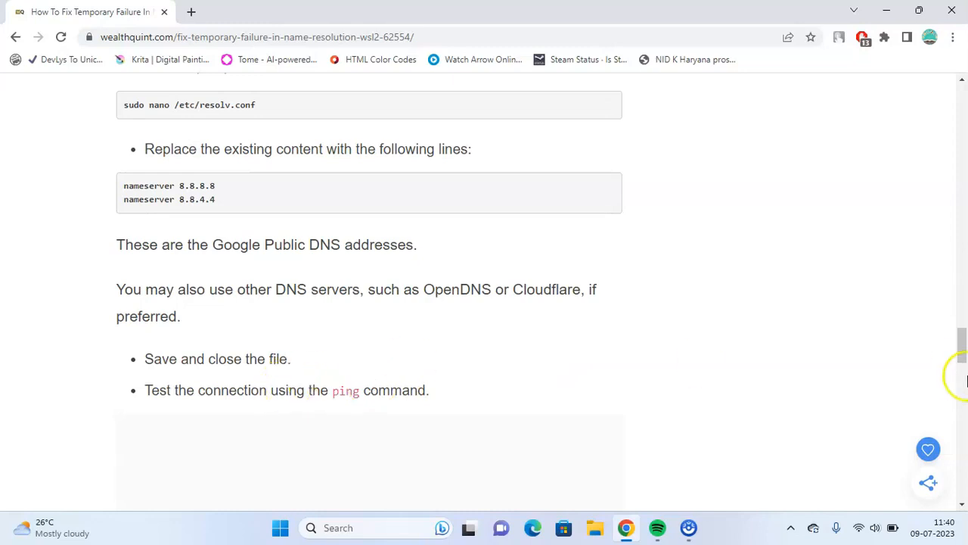
mouse_move(685, 319)
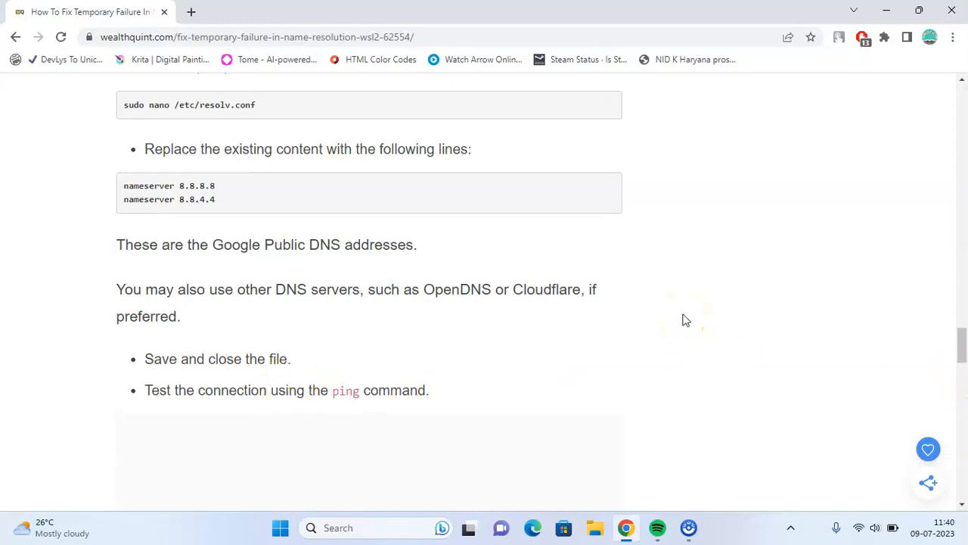
scroll("down", 3)
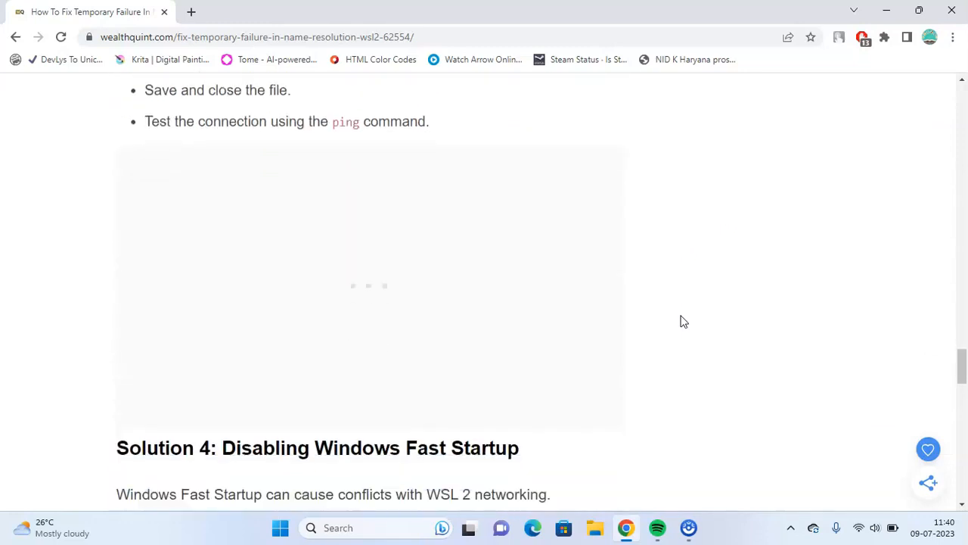
Step: Read Solution 4's Windows Fast Startup steps down to the Similar Posts list
scroll("down", 3)
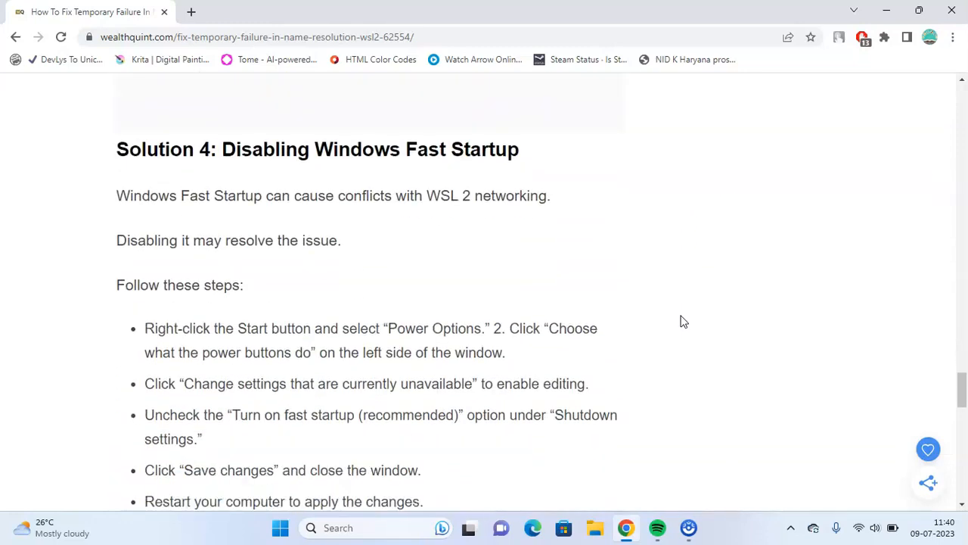
mouse_move(475, 280)
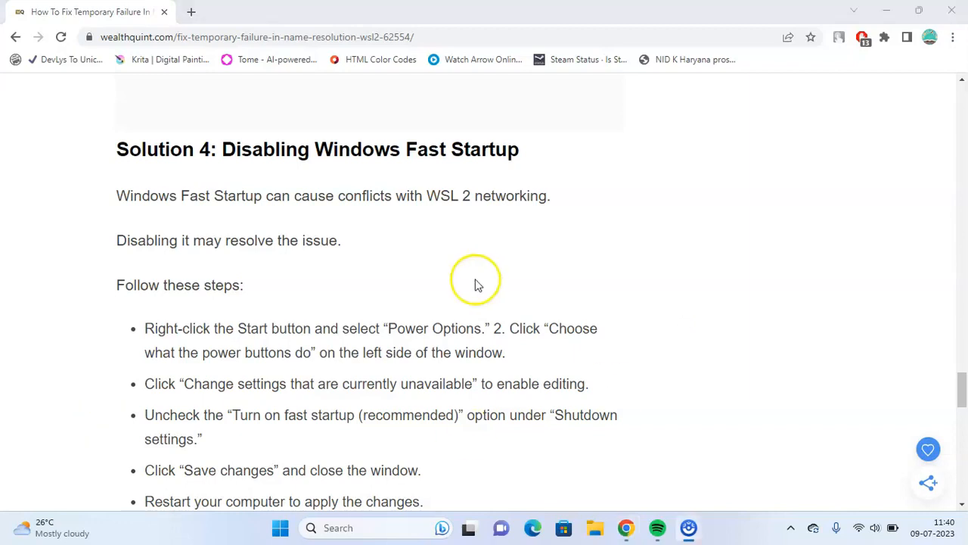
mouse_move(483, 284)
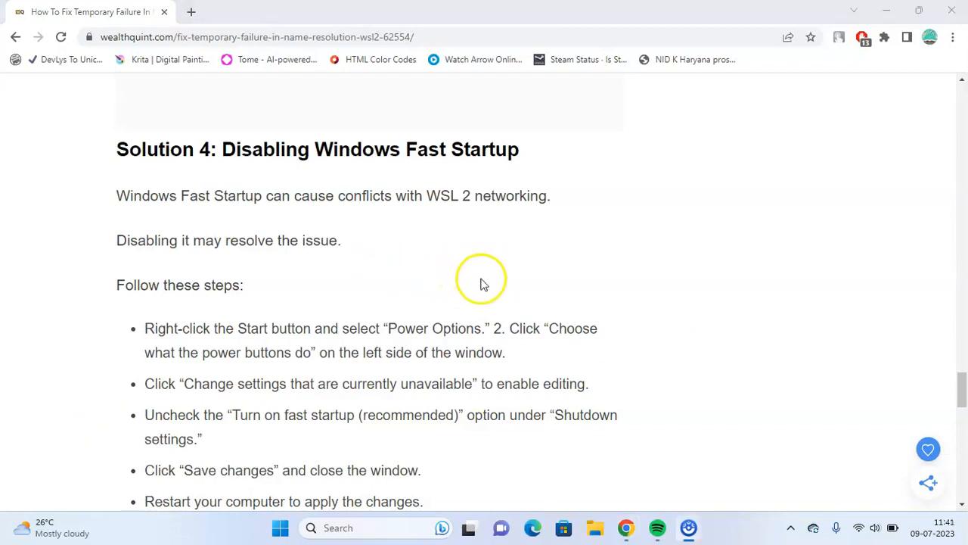
mouse_move(519, 282)
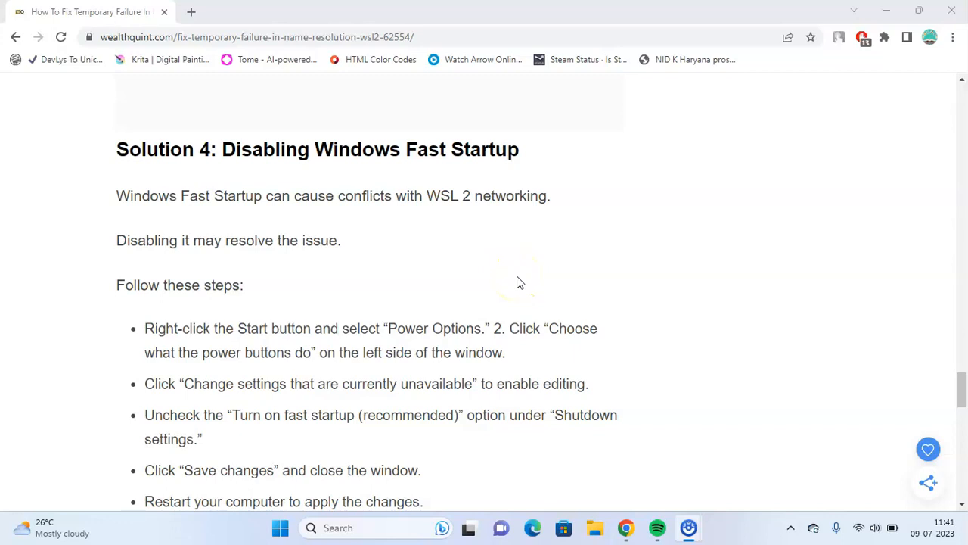
scroll("down", 3)
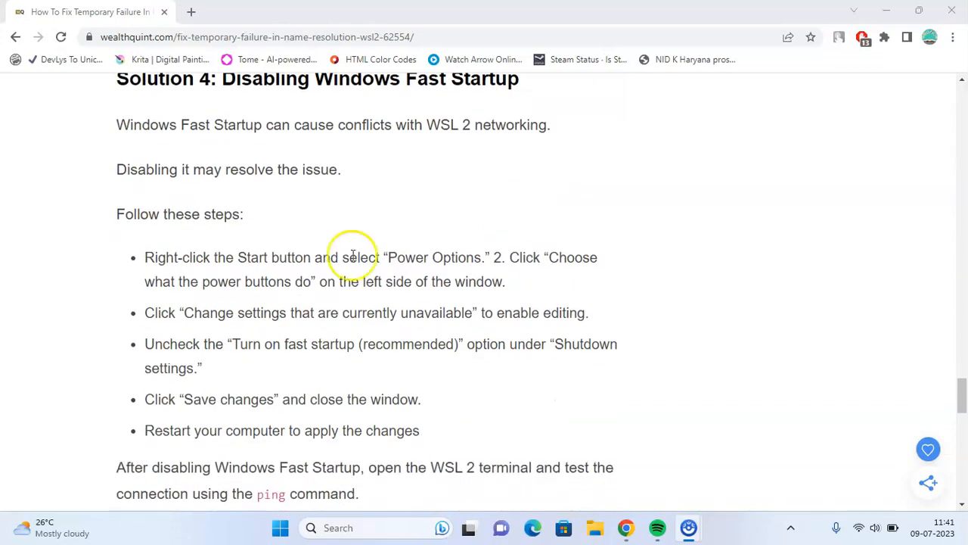
mouse_move(875, 249)
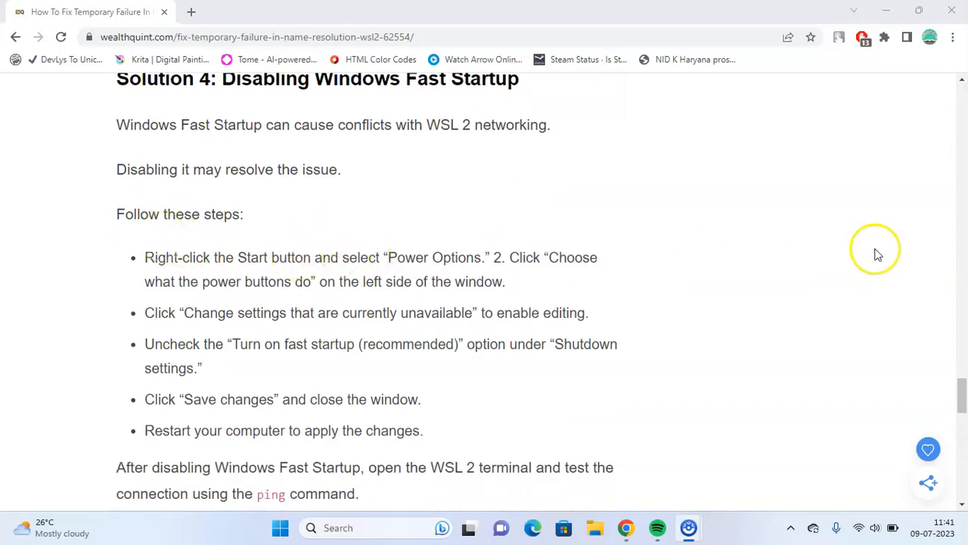
mouse_move(707, 261)
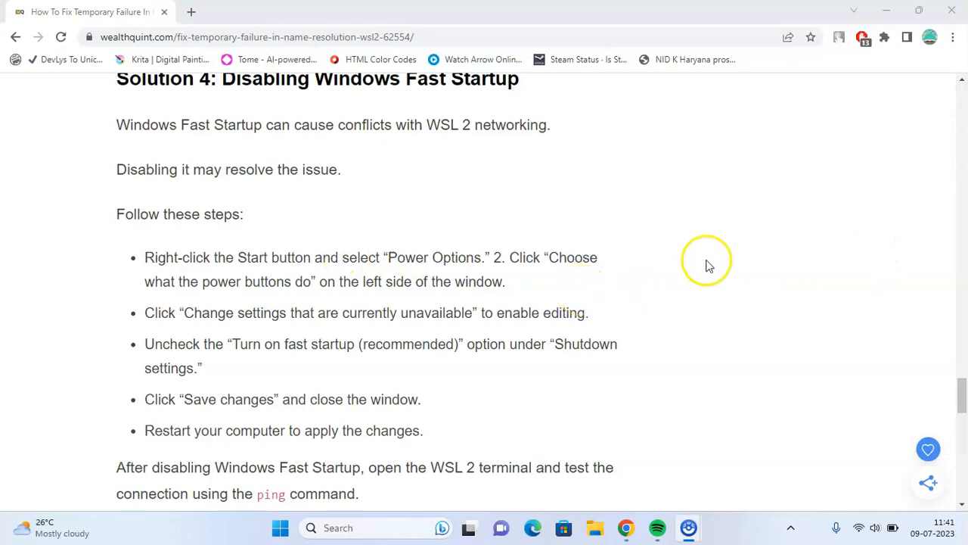
mouse_move(469, 284)
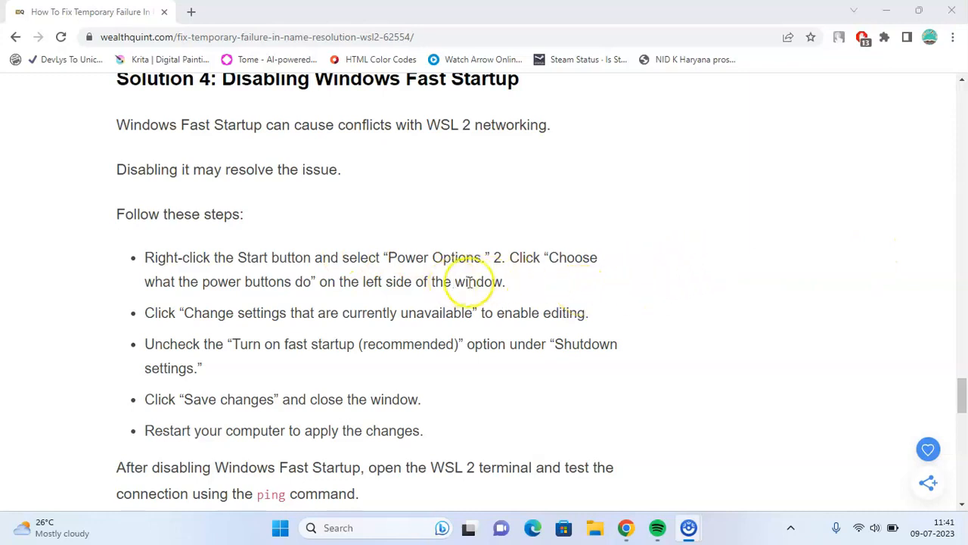
mouse_move(575, 269)
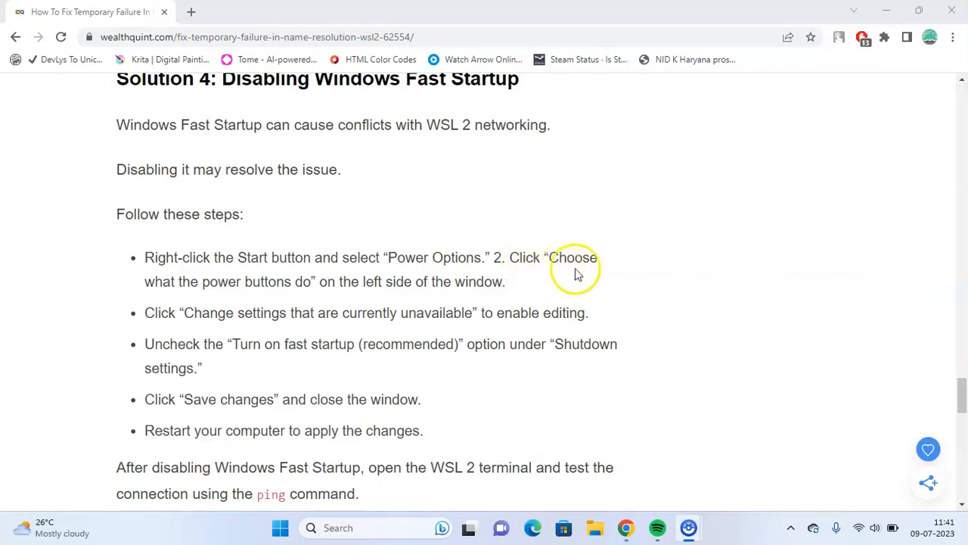
mouse_move(306, 301)
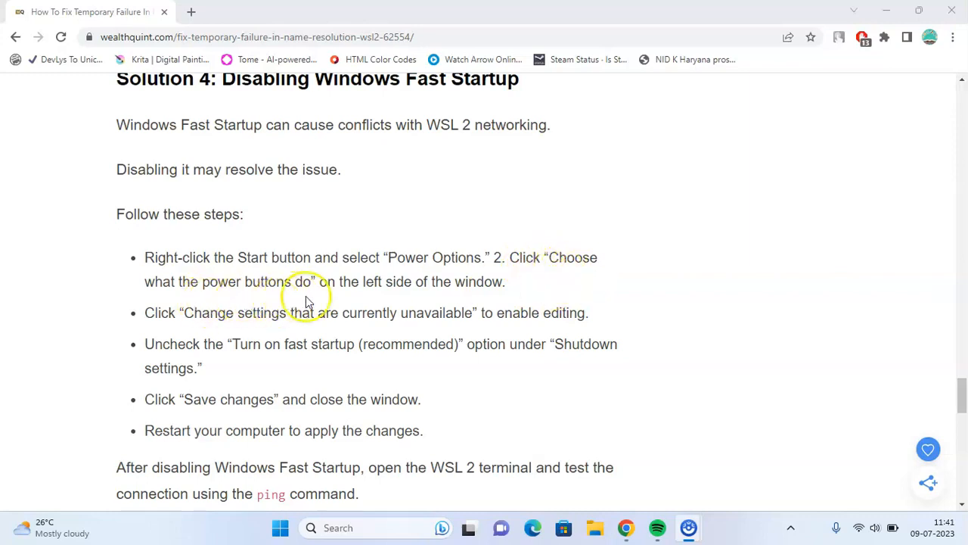
scroll("down", 3)
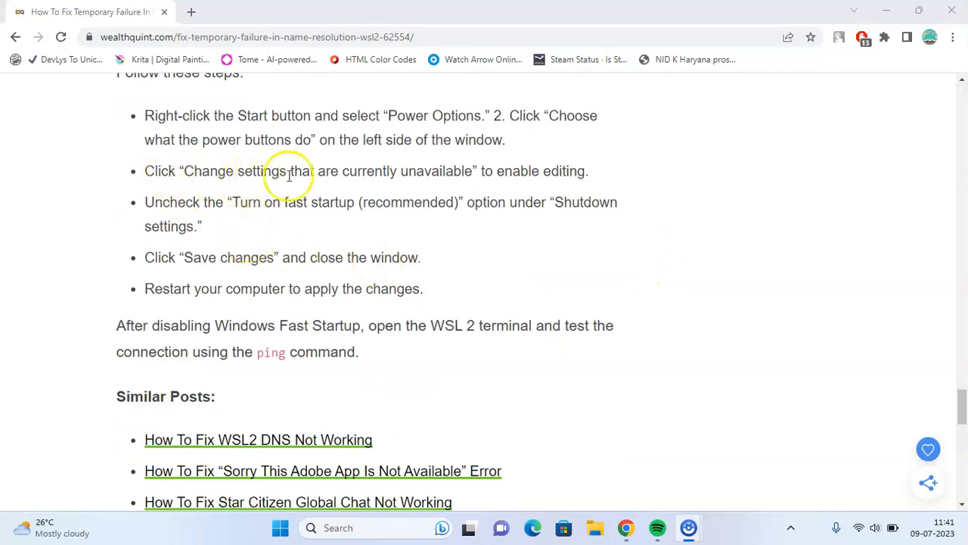
mouse_move(410, 187)
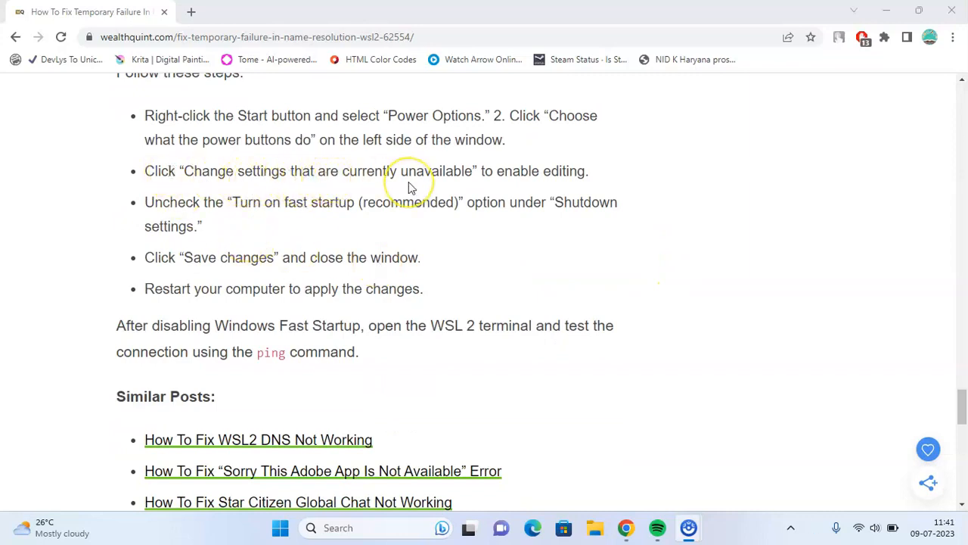
mouse_move(409, 187)
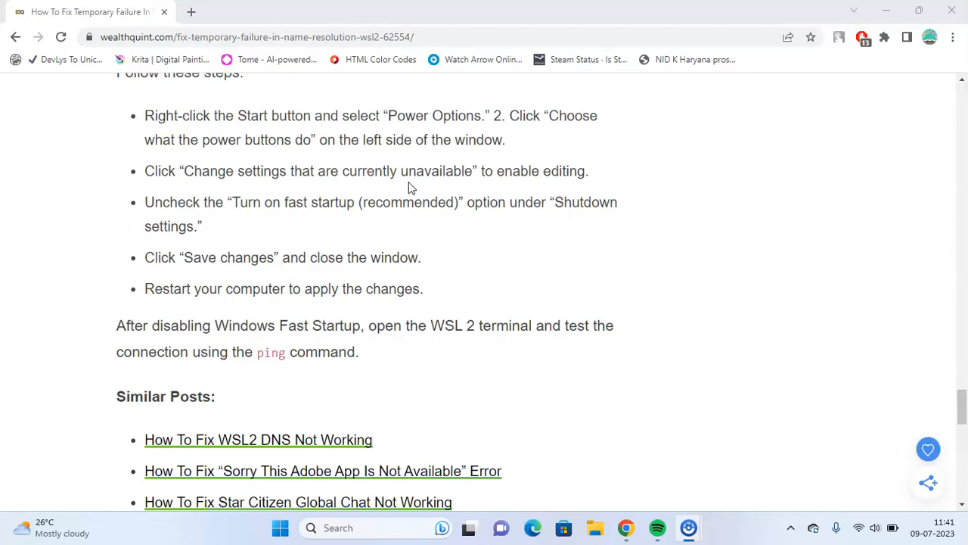
mouse_move(373, 232)
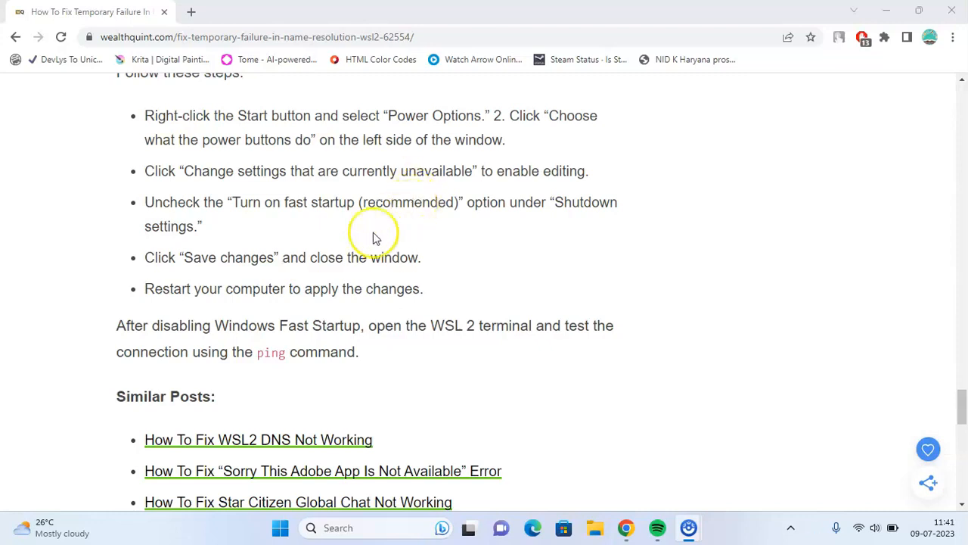
mouse_move(548, 228)
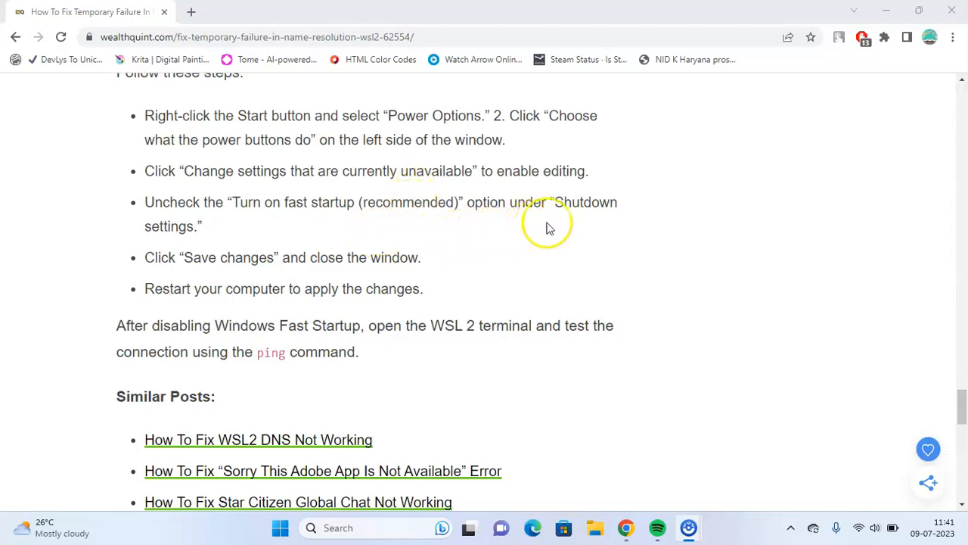
mouse_move(596, 272)
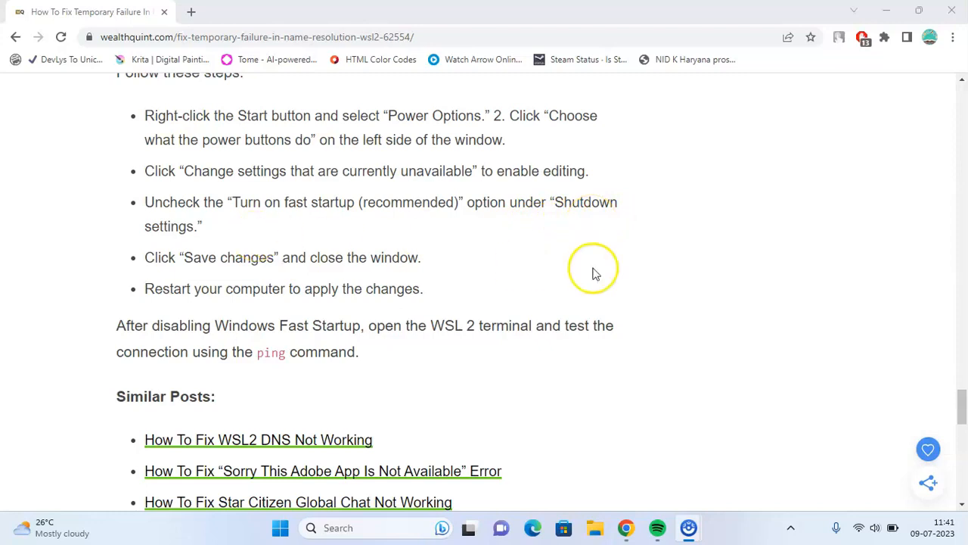
mouse_move(477, 267)
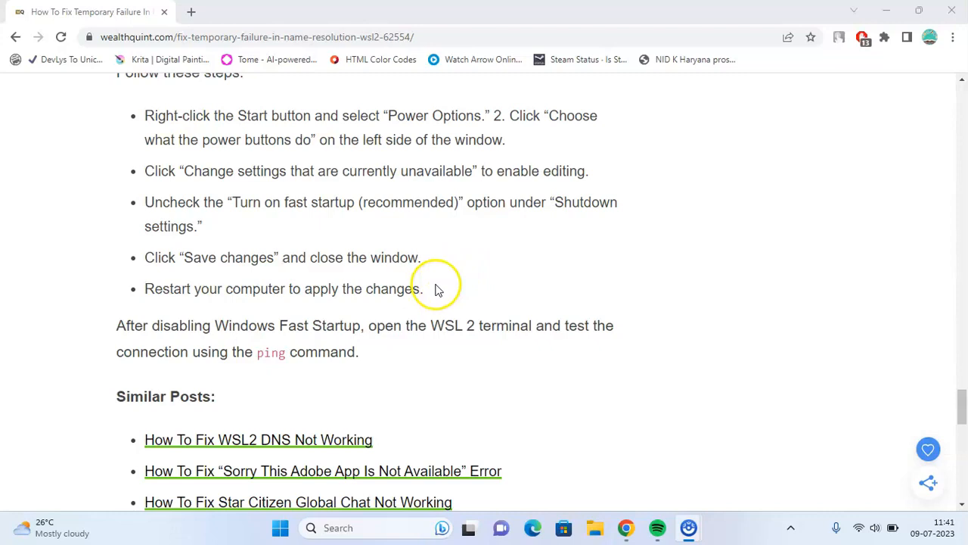
mouse_move(632, 262)
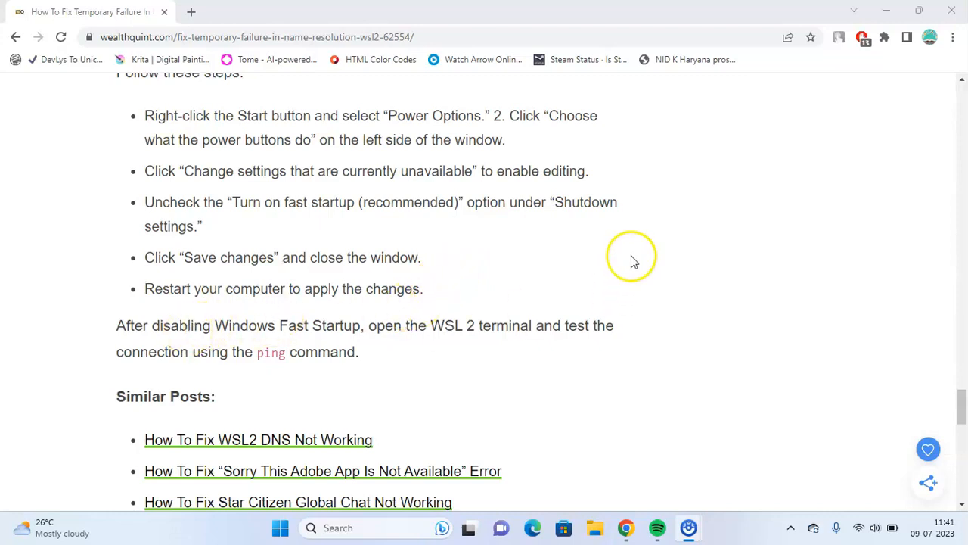
mouse_move(537, 291)
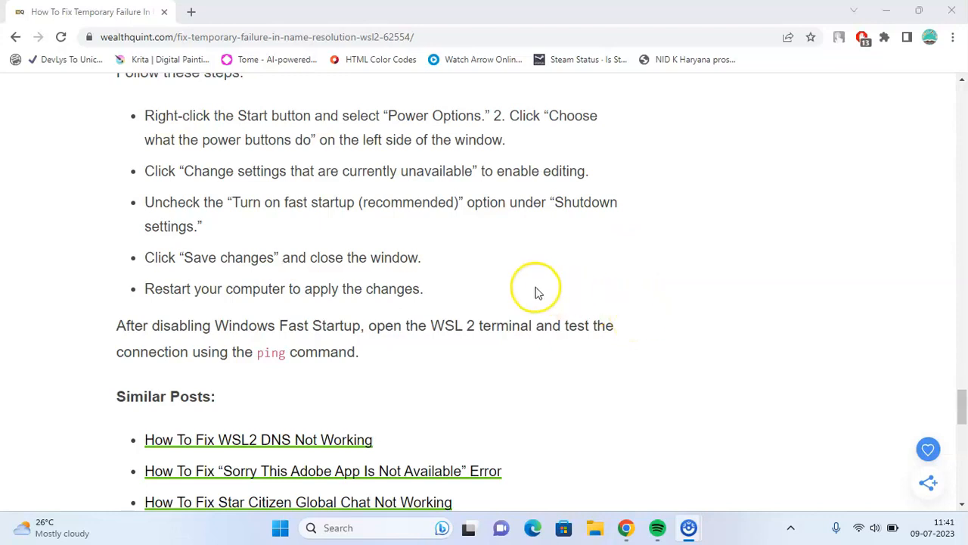
scroll("up", 3)
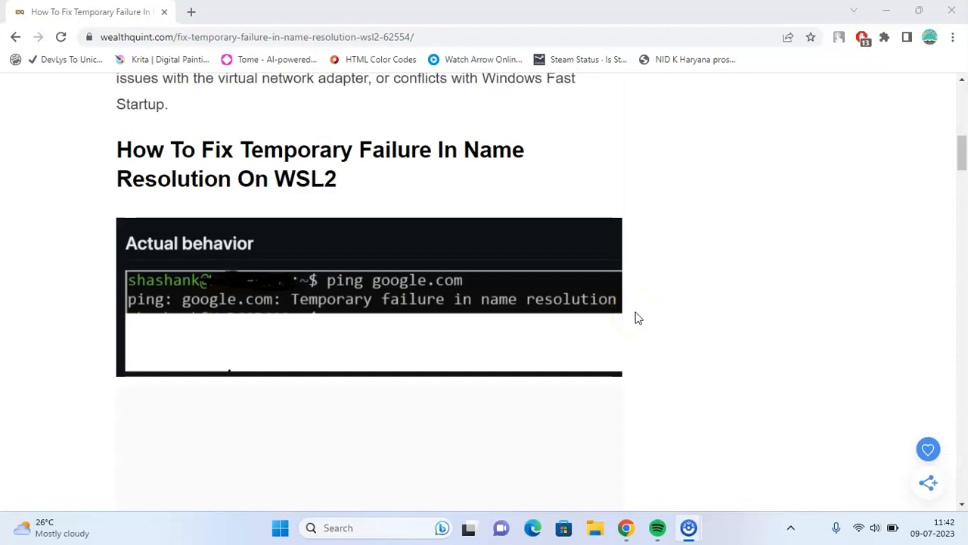
mouse_move(604, 309)
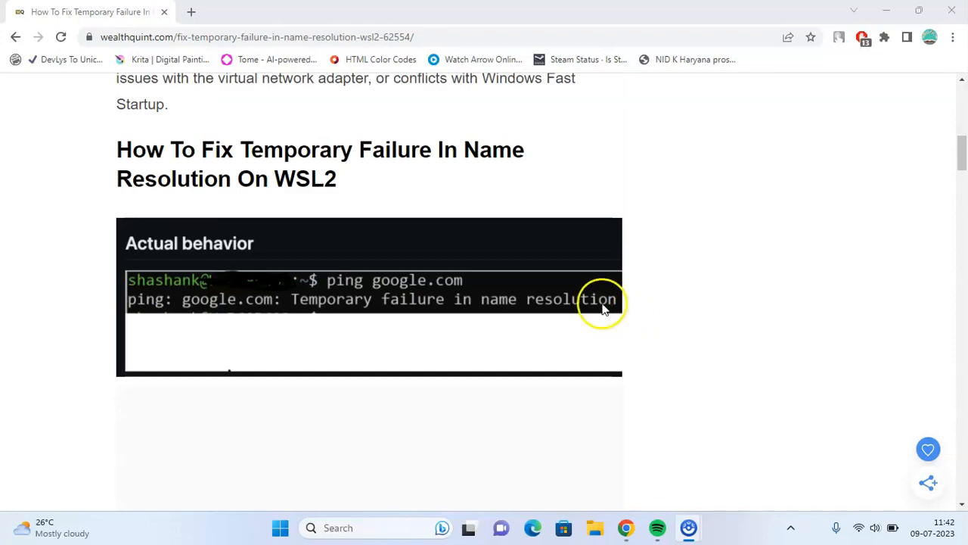
mouse_move(582, 317)
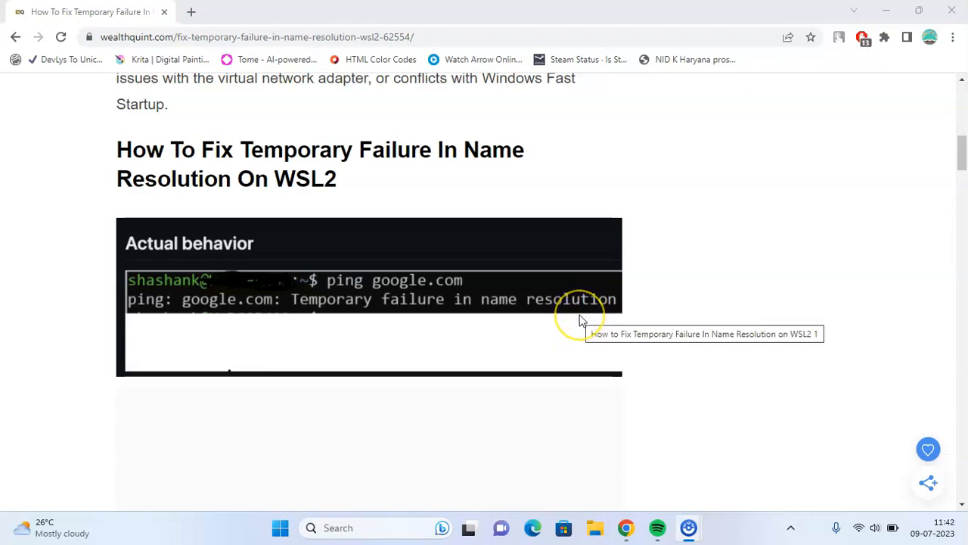
mouse_move(593, 329)
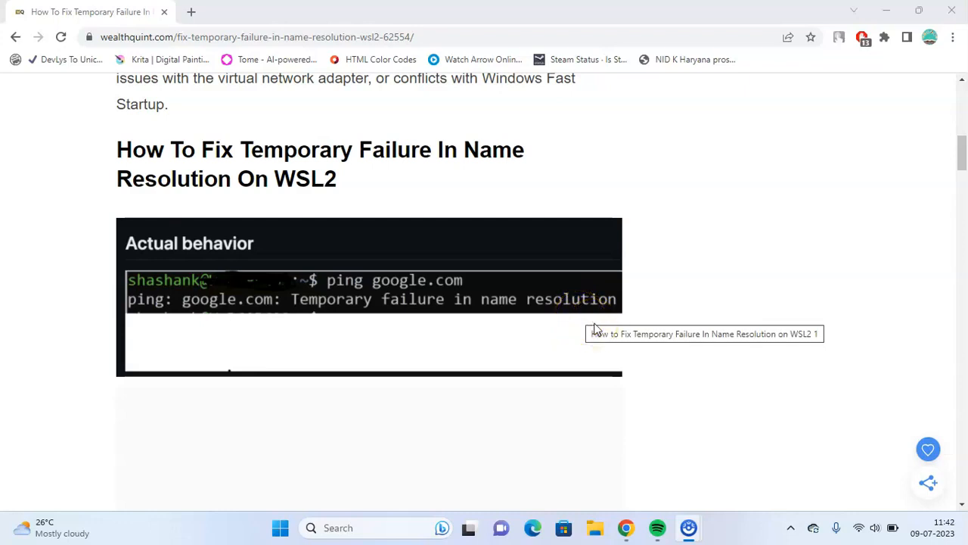
mouse_move(518, 336)
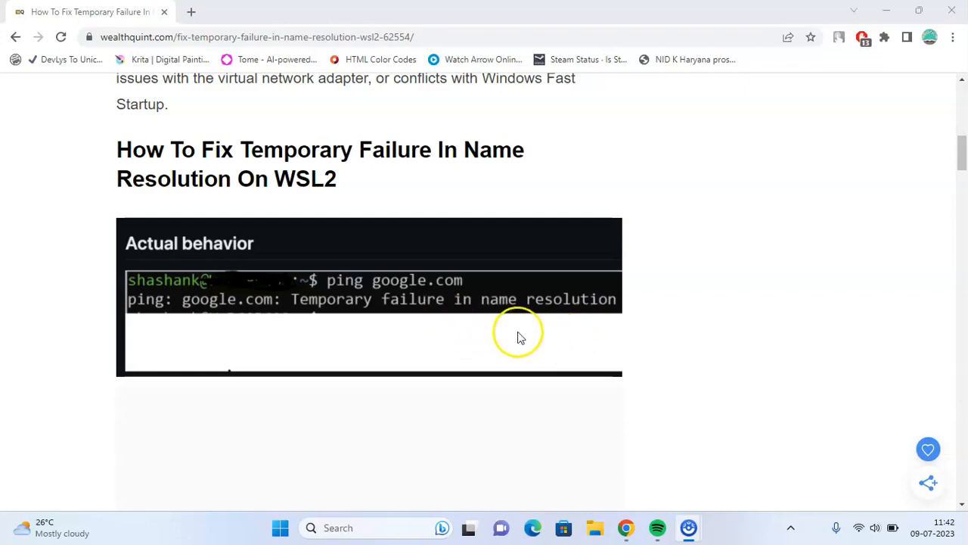
mouse_move(527, 388)
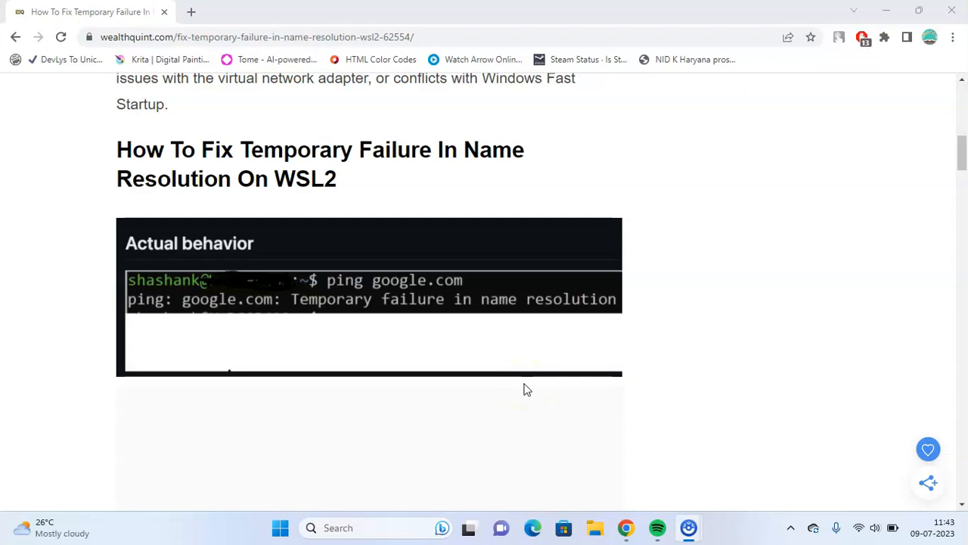
mouse_move(19, 492)
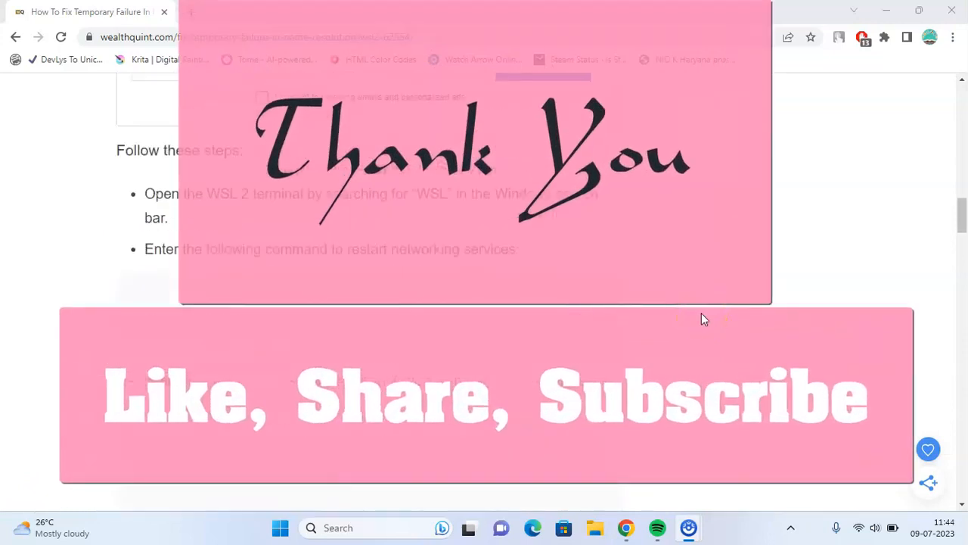
Step: Scroll back up to the 'How To Fix Temporary Failure In Name Resolution On WSL2' heading
scroll("up", 3)
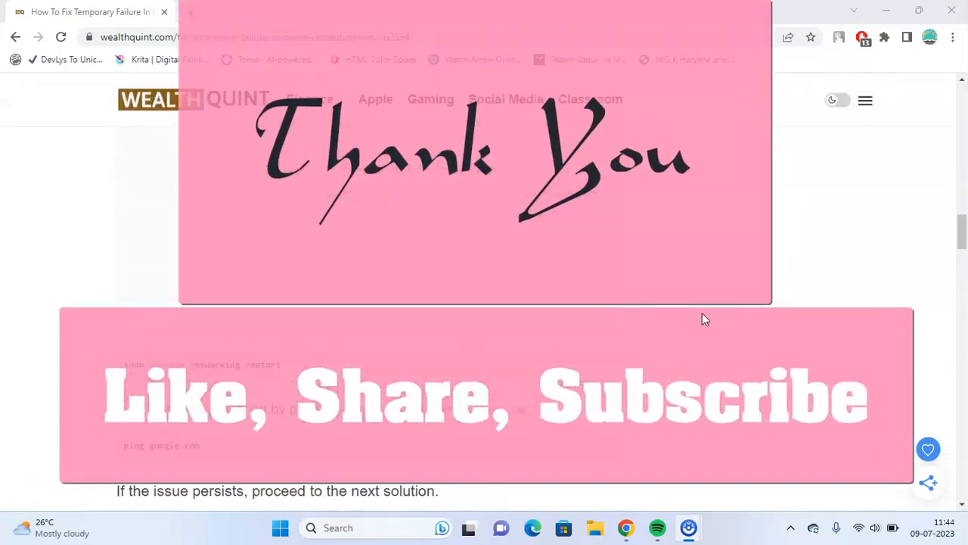